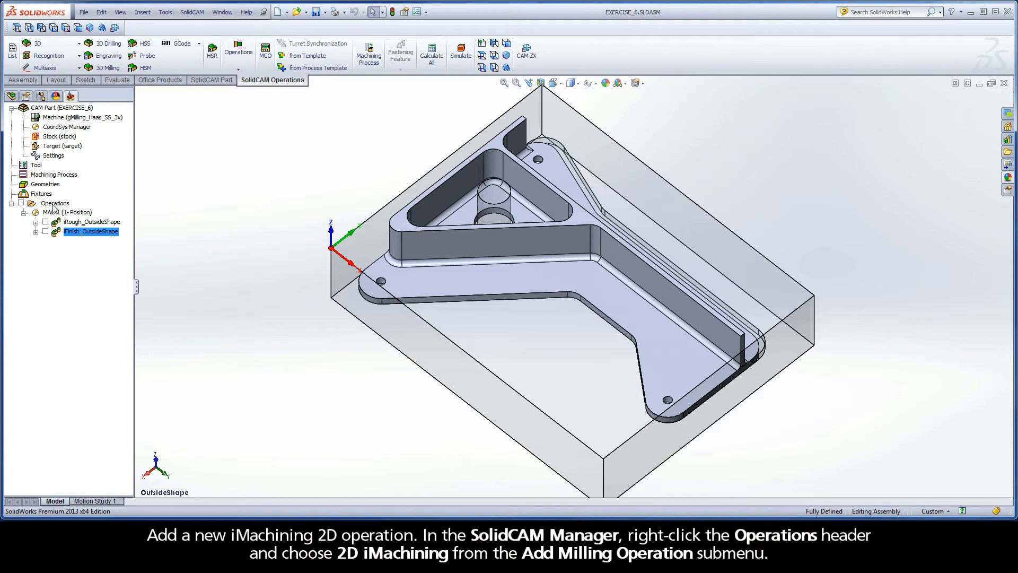
Add a 2D iMachining milling operation from the Operations context menu
right_click(55, 203)
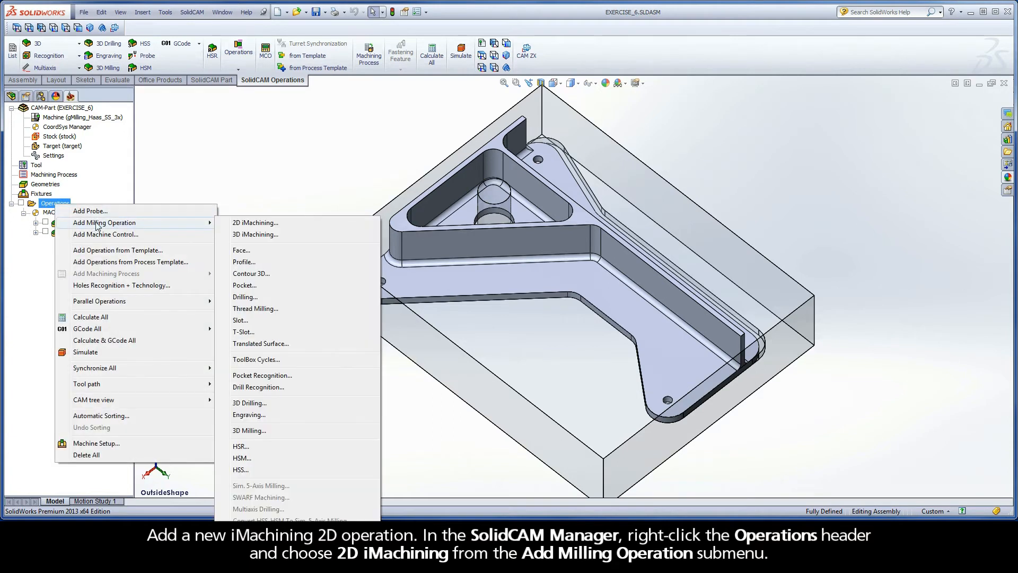
mouse_move(254, 223)
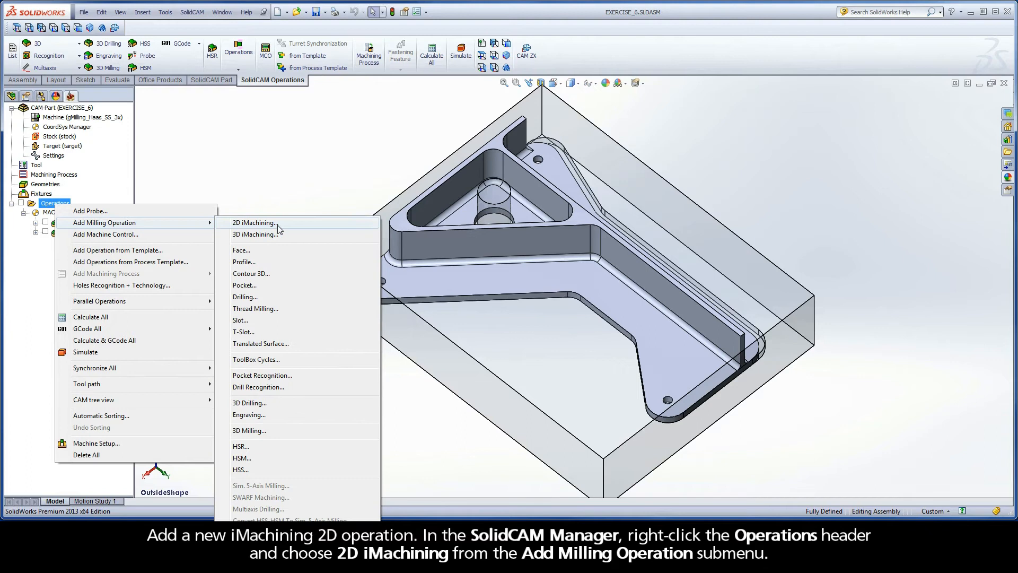
left_click(253, 222)
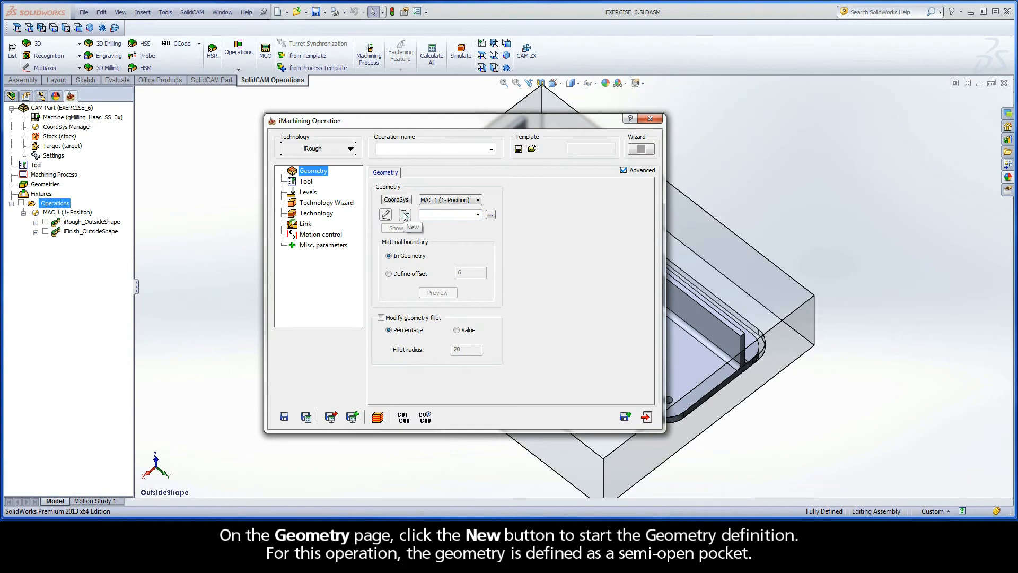
Open Geometry Edit via New to create the iRough operation's geometry
left_click(405, 215)
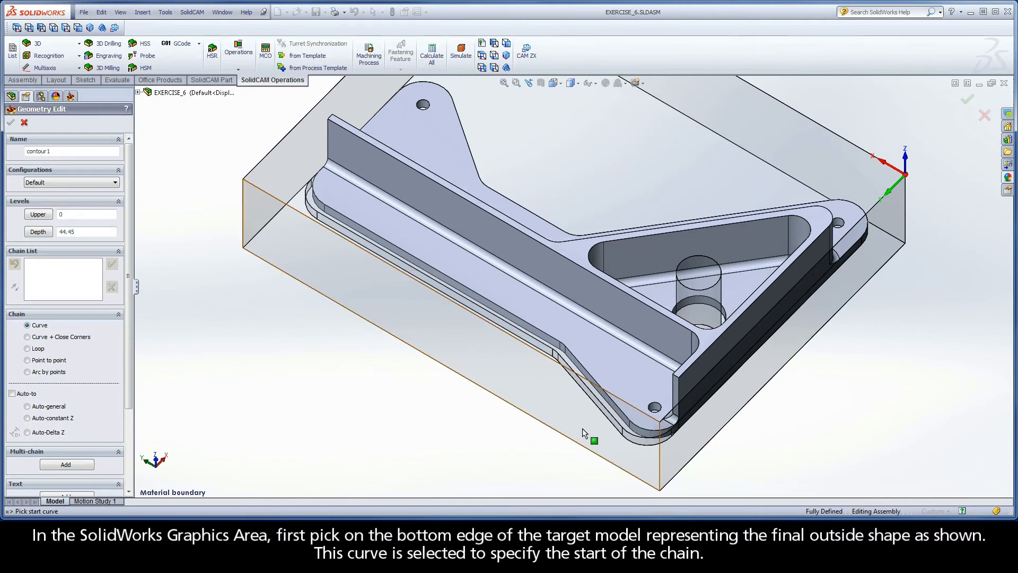
Chain contour1 along the bottom outside edge using Auto-constant Z, accepted as open
left_click(659, 432)
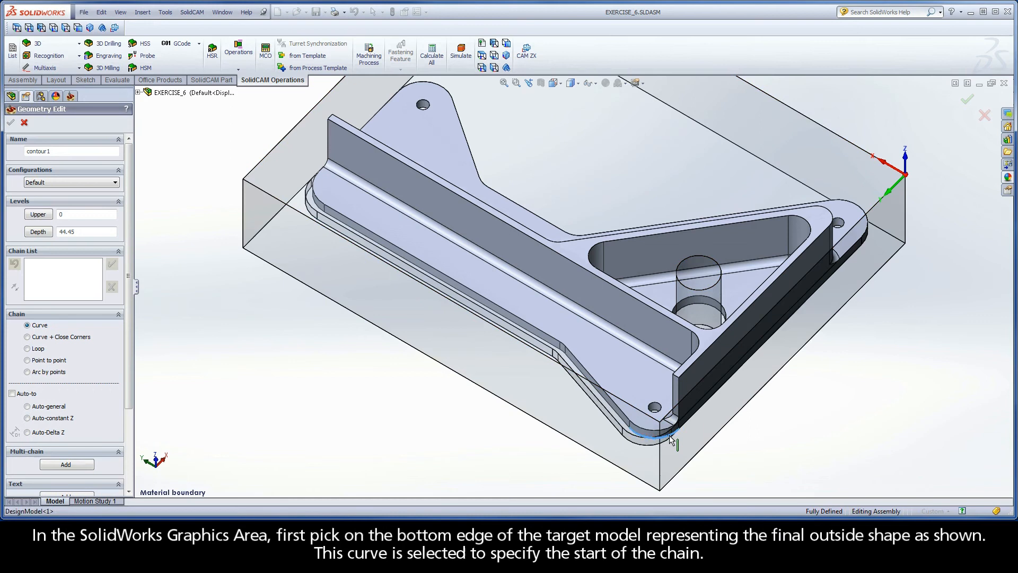
left_click(653, 435)
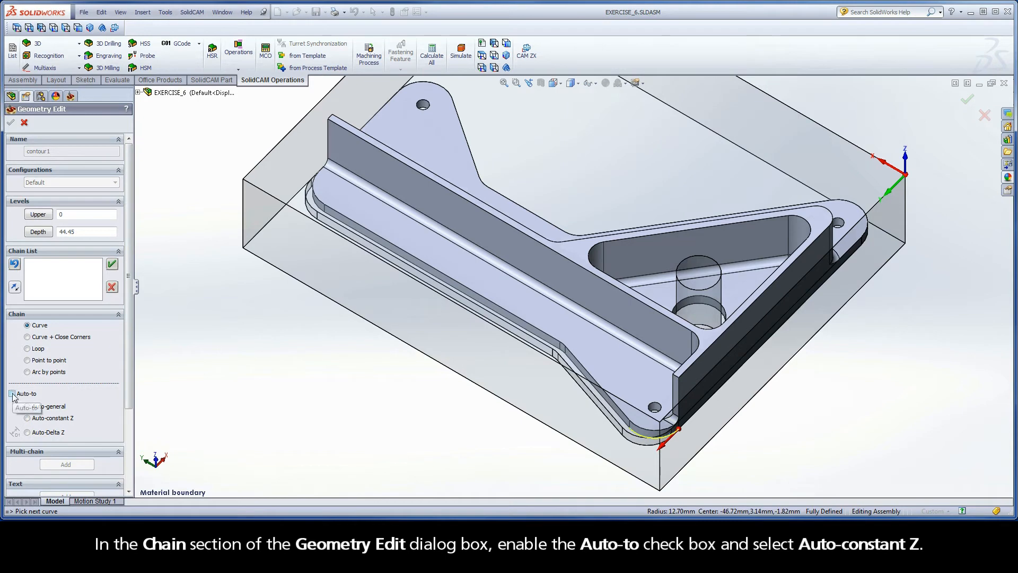
left_click(11, 392)
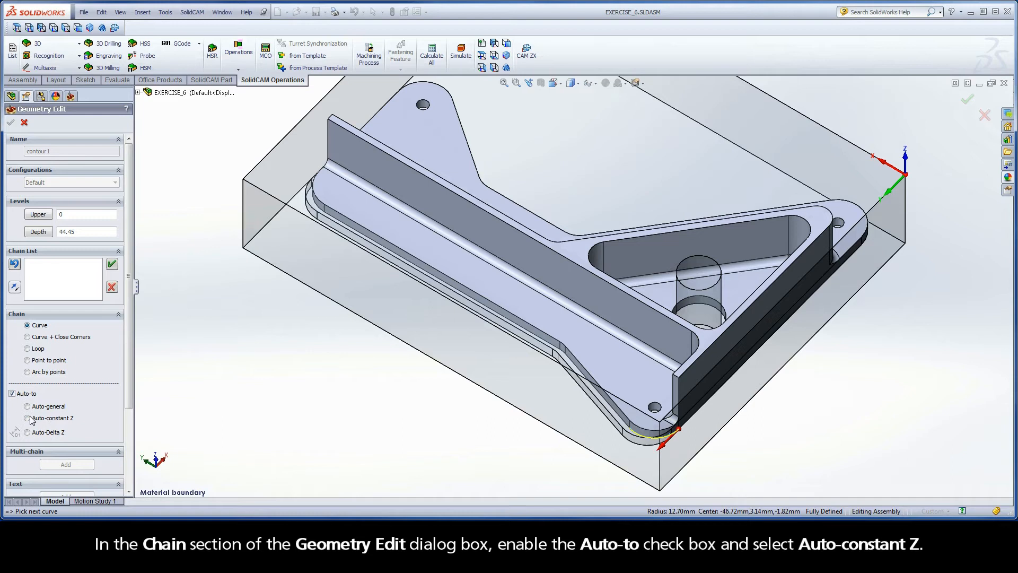
left_click(27, 417)
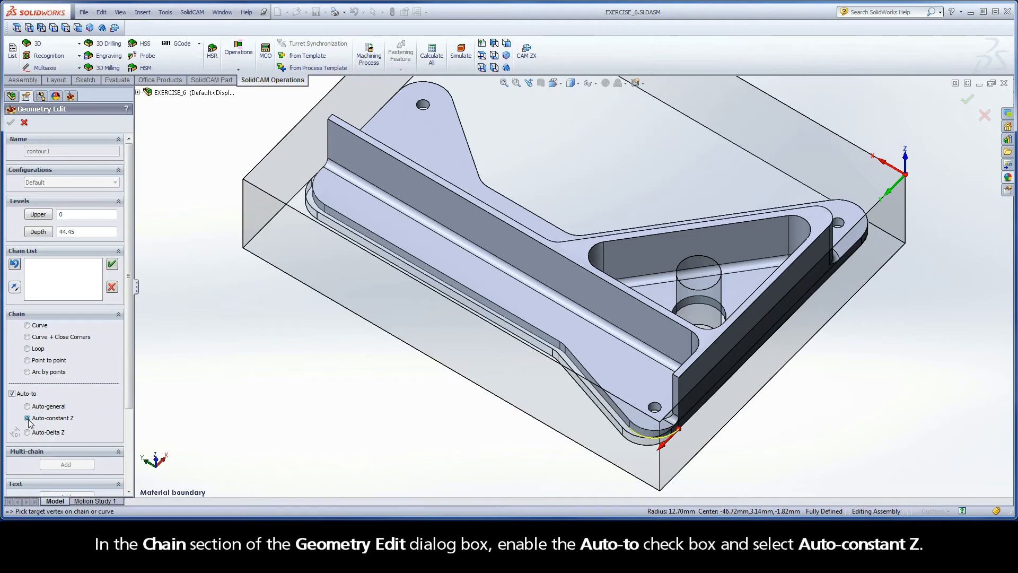
left_click(284, 221)
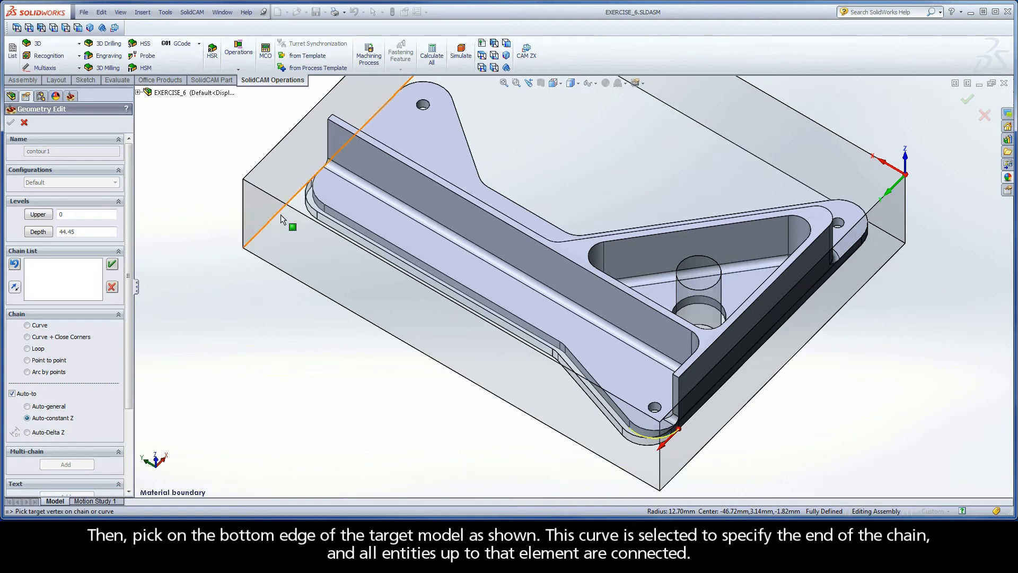
left_click(315, 205)
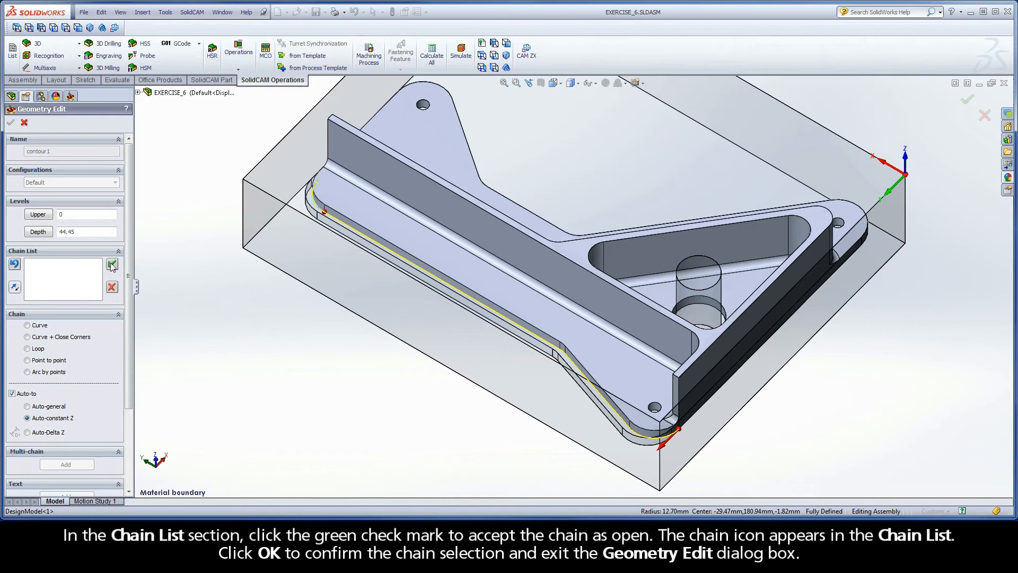
left_click(112, 265)
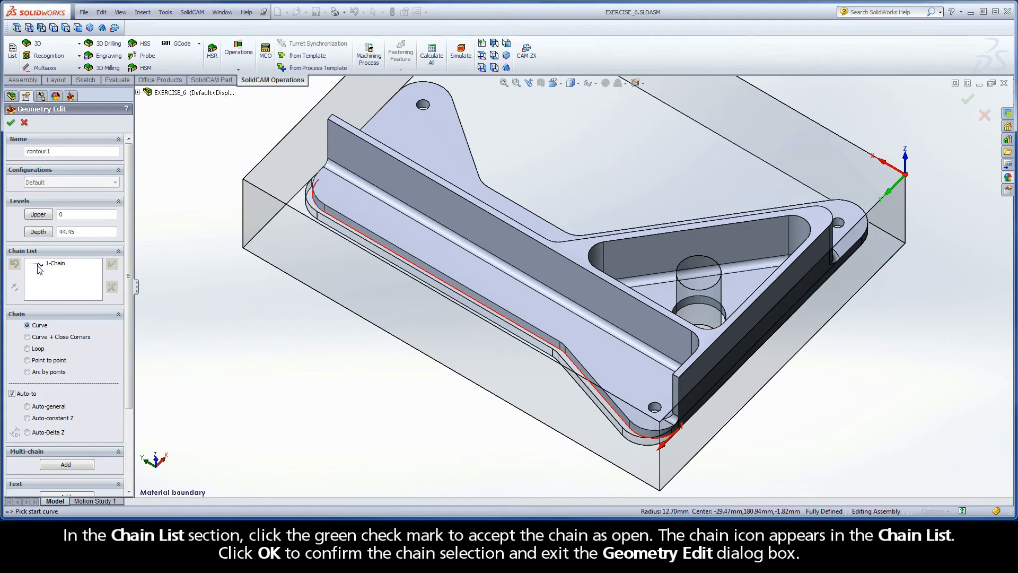
left_click(57, 264)
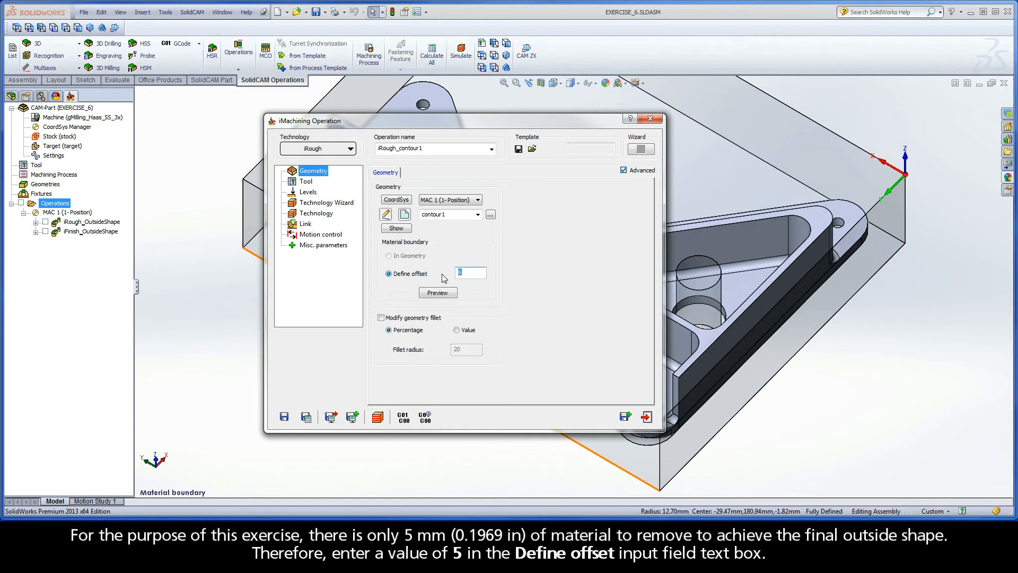
Enter an offset value of 5 for the material boundary
type("5")
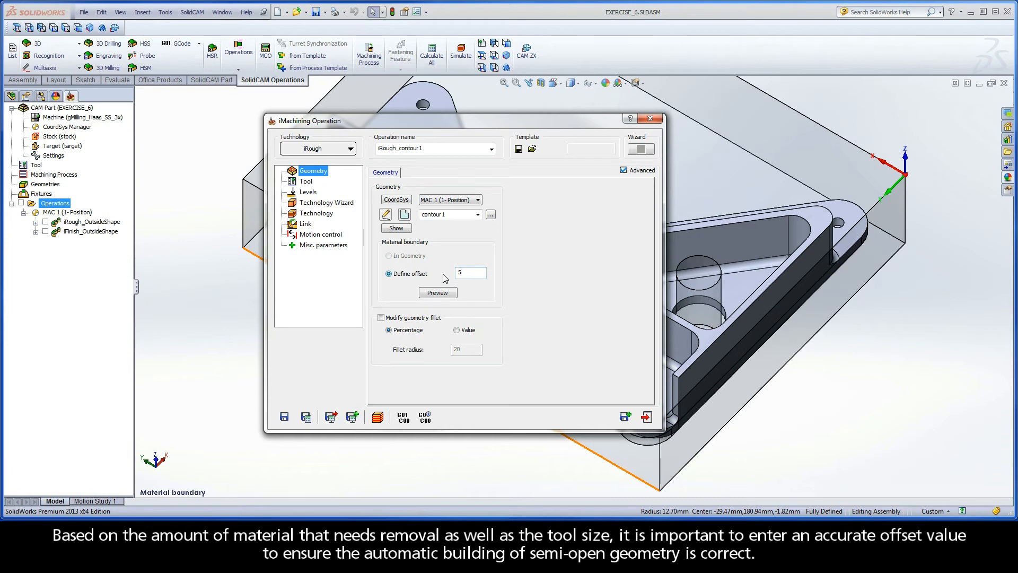
left_click(470, 272)
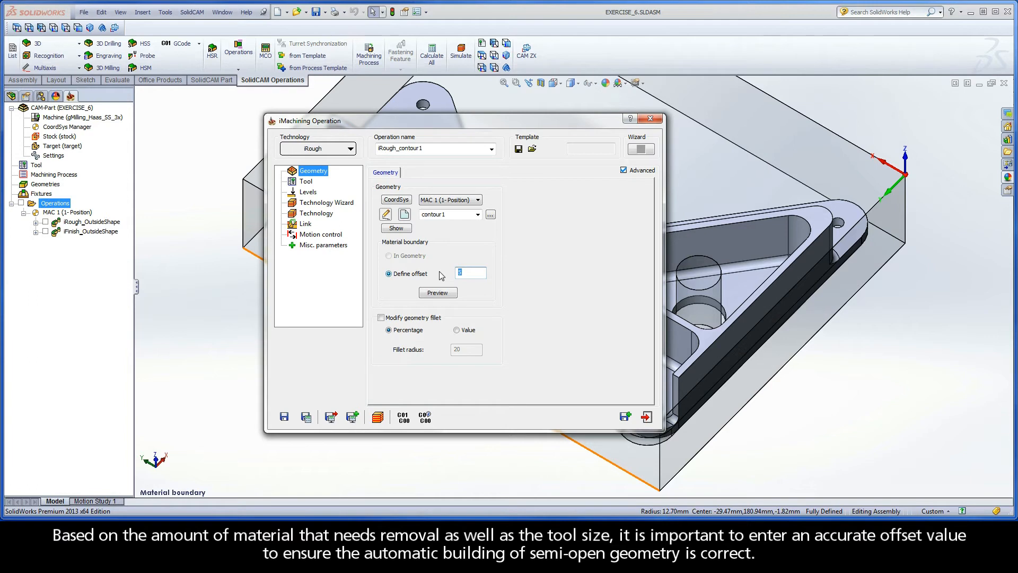
left_click(437, 292)
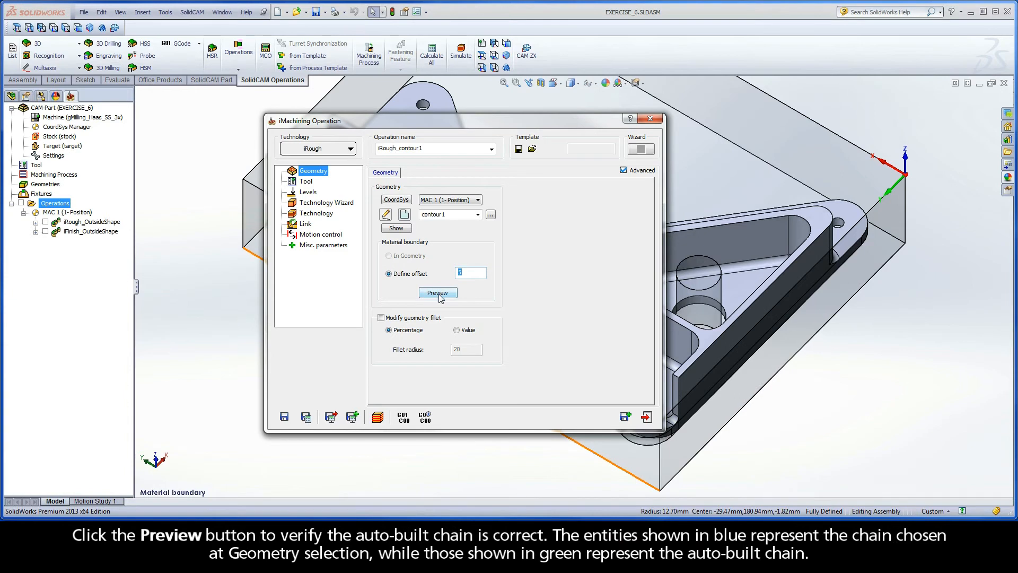
left_click(437, 292)
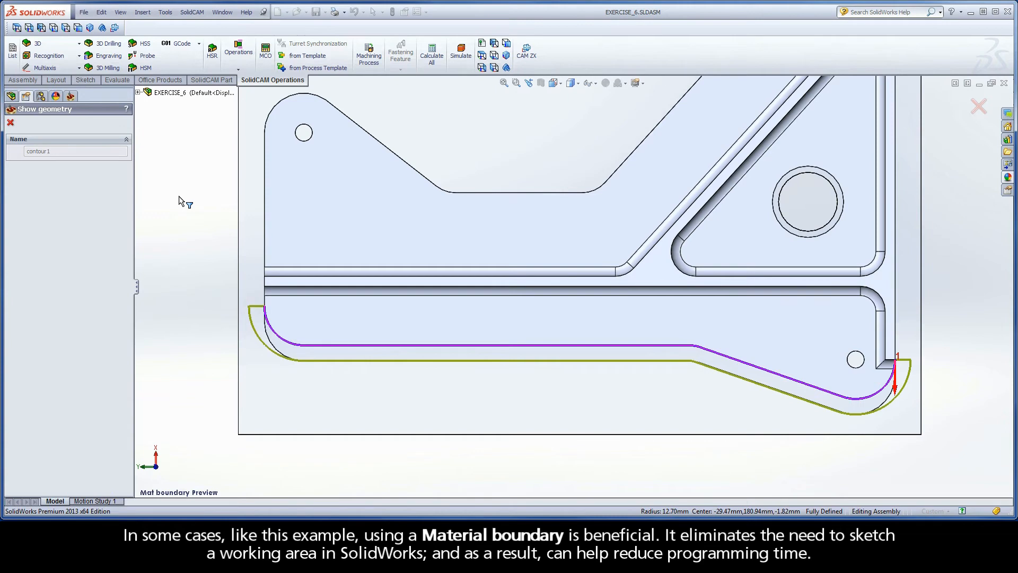
right_click(182, 201)
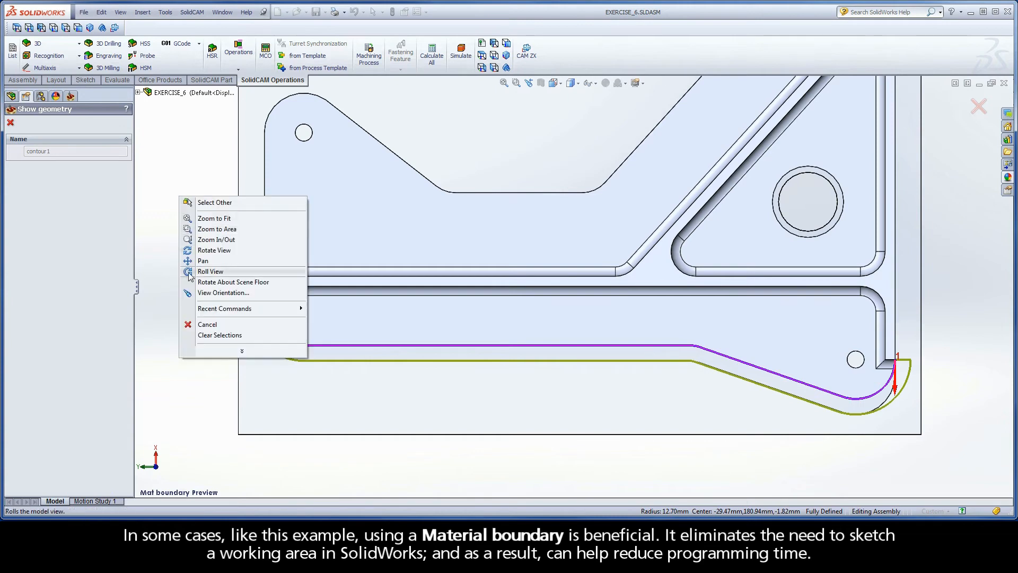
left_click(214, 249)
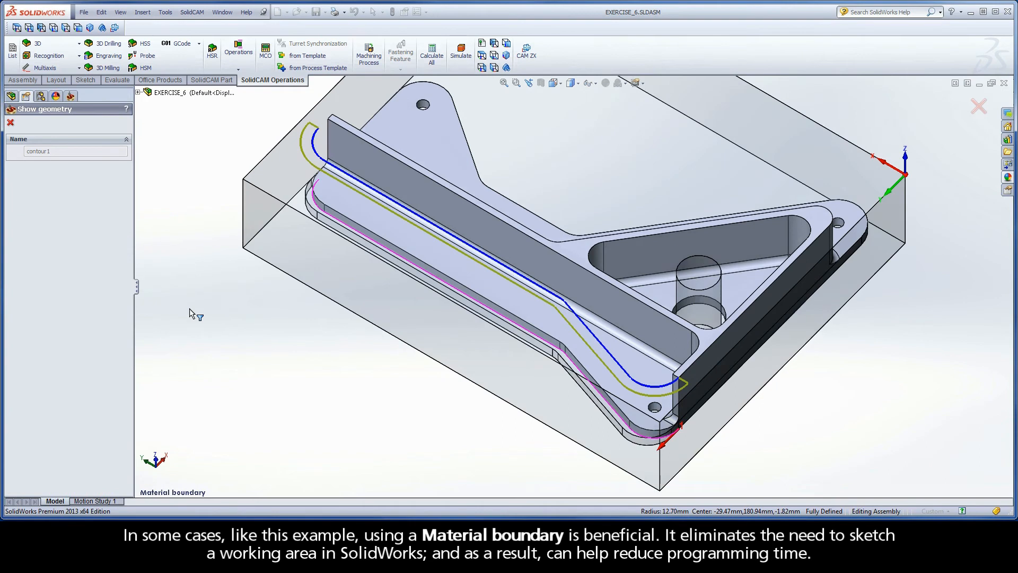
mouse_move(172, 280)
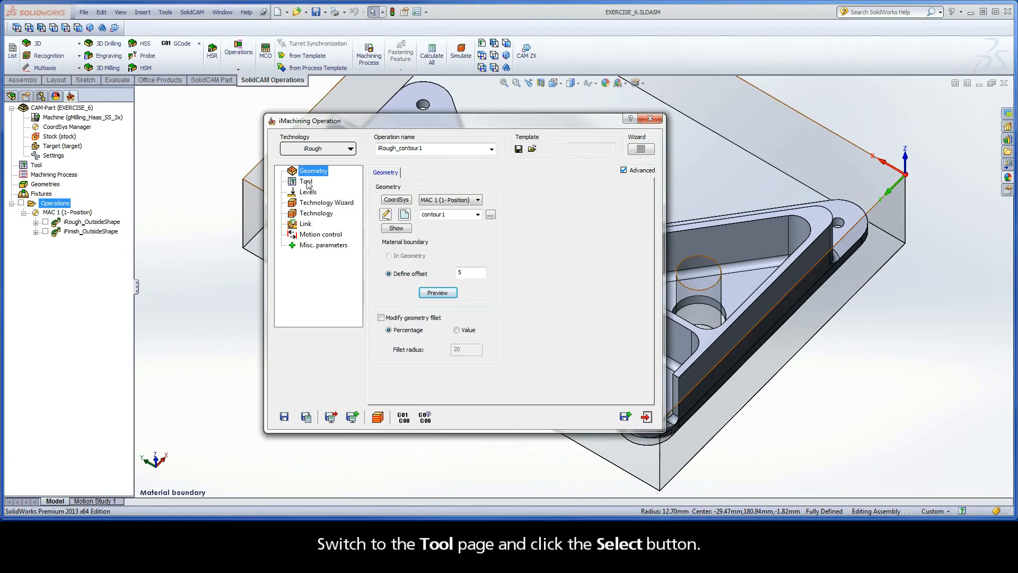
Pick tool number 2, the 12.5 mm end mill, from the Part Tool Table
left_click(305, 181)
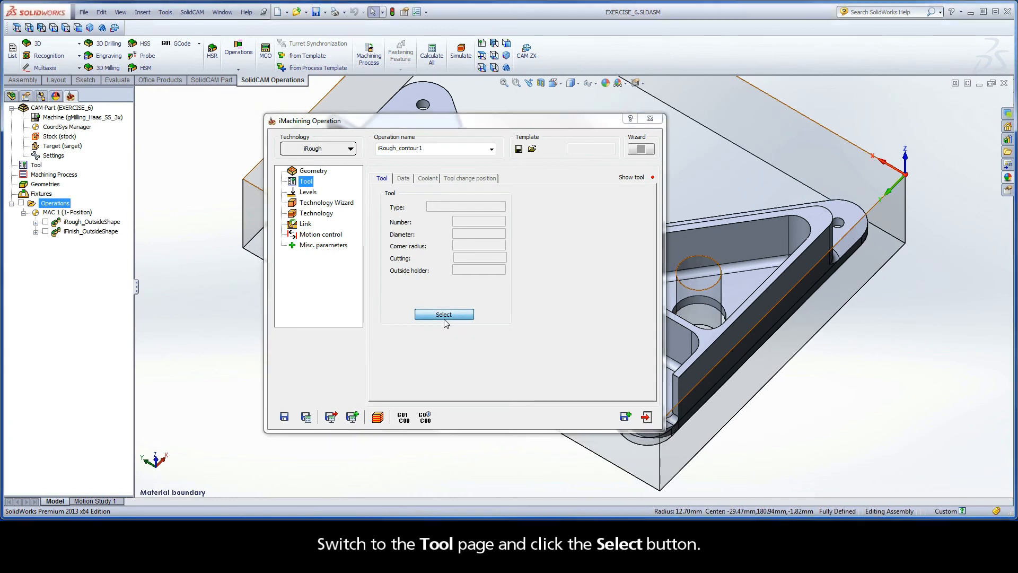
left_click(443, 315)
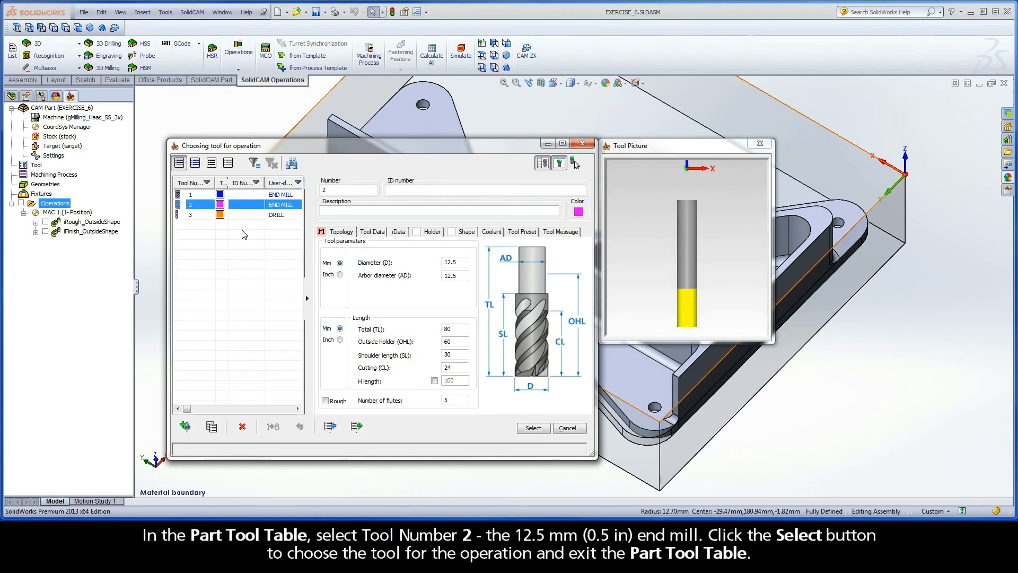
left_click(454, 261)
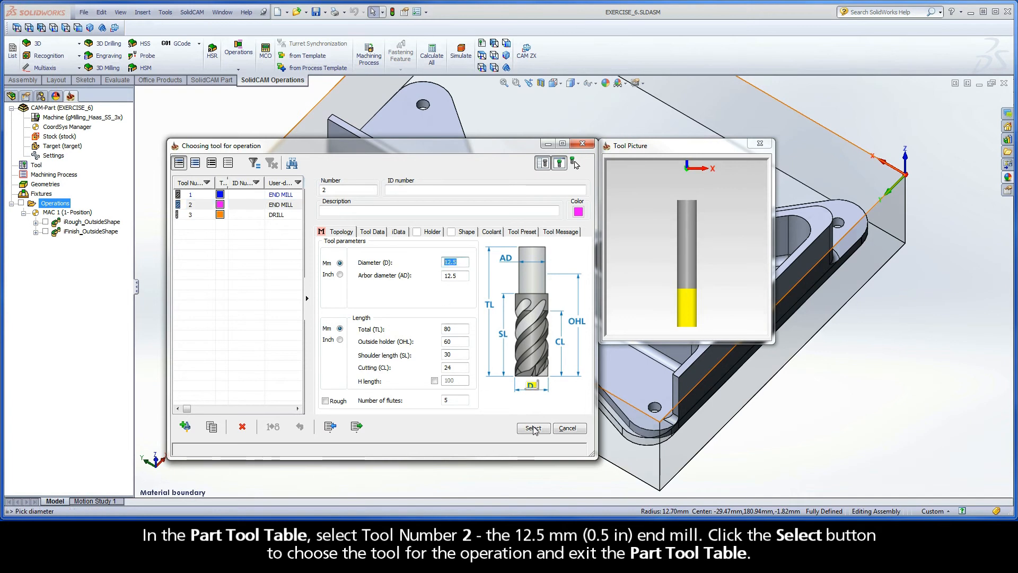
left_click(531, 428)
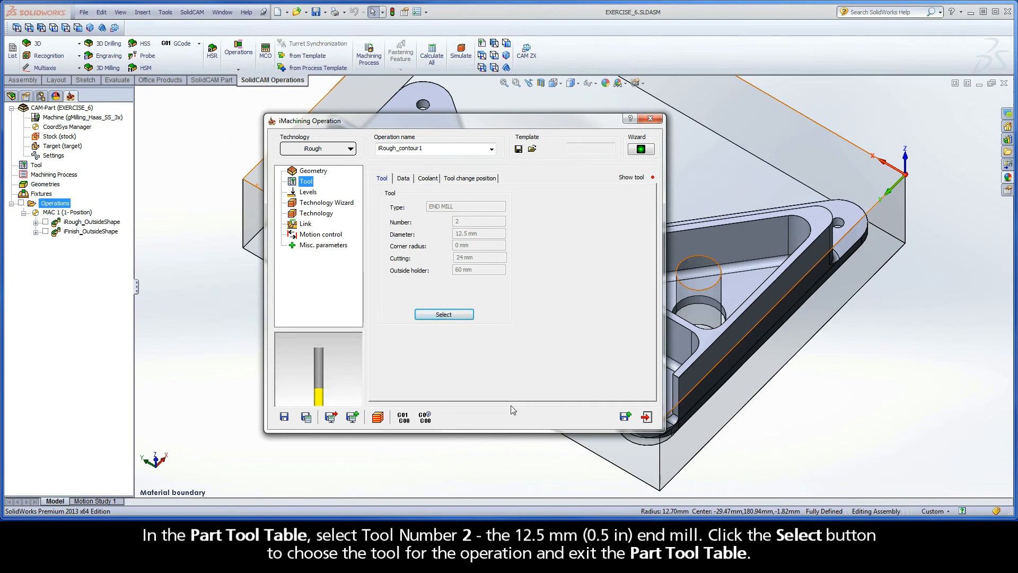
left_click(308, 192)
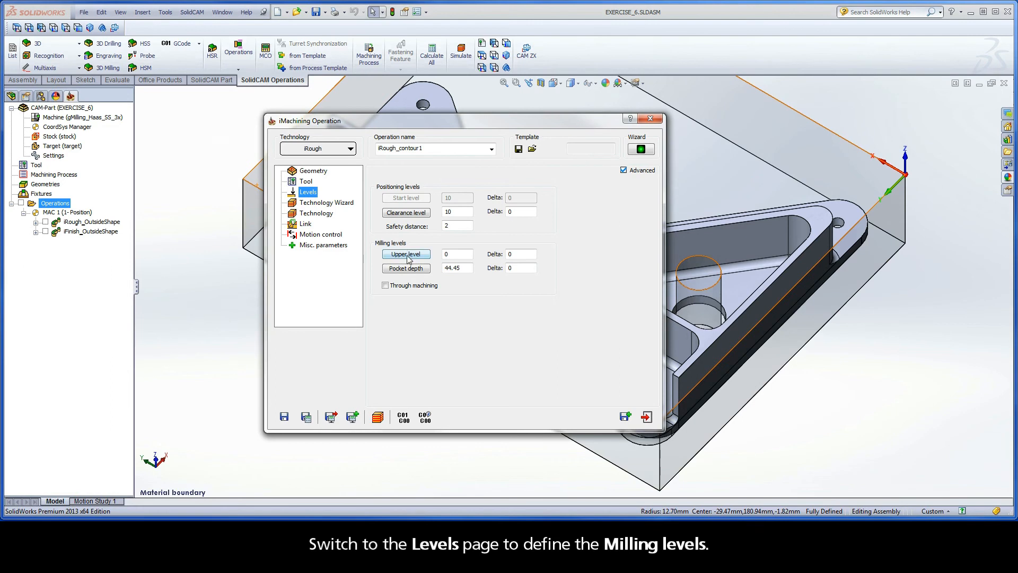
Take upper level and 33.575 pocket depth from the bottom edge, with -0.76 delta
left_click(405, 254)
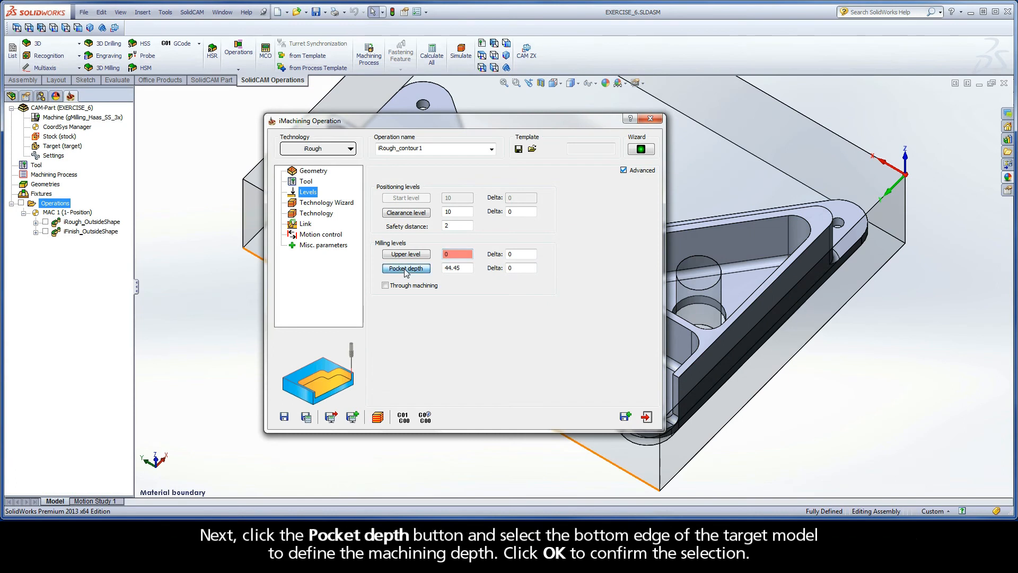
left_click(405, 268)
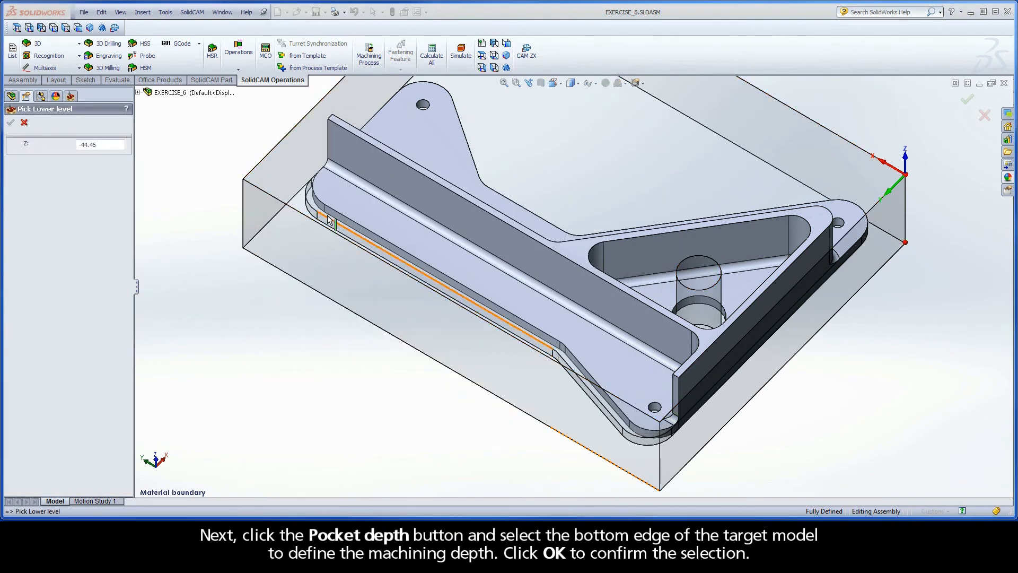
left_click(325, 214)
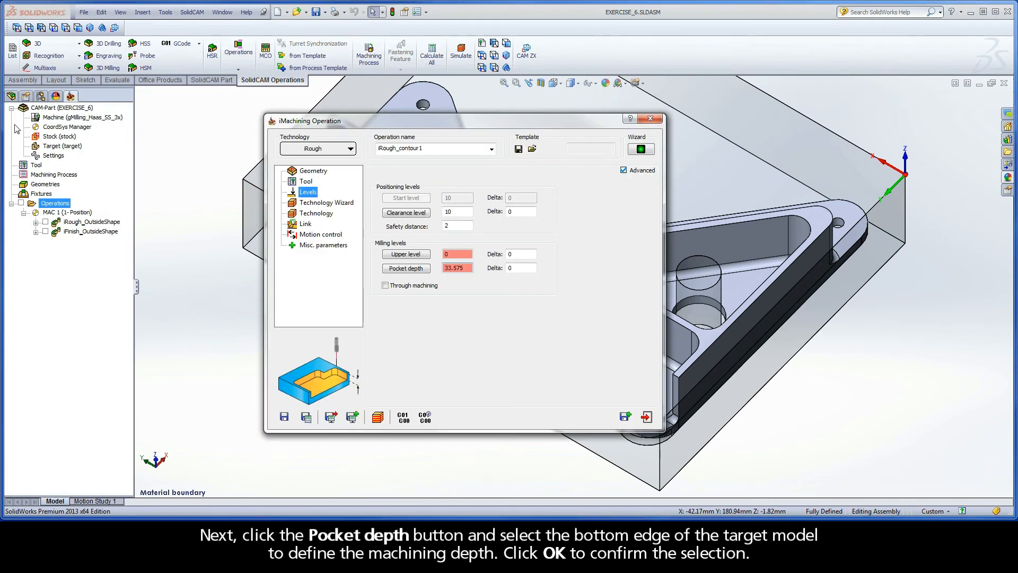
left_click(520, 267)
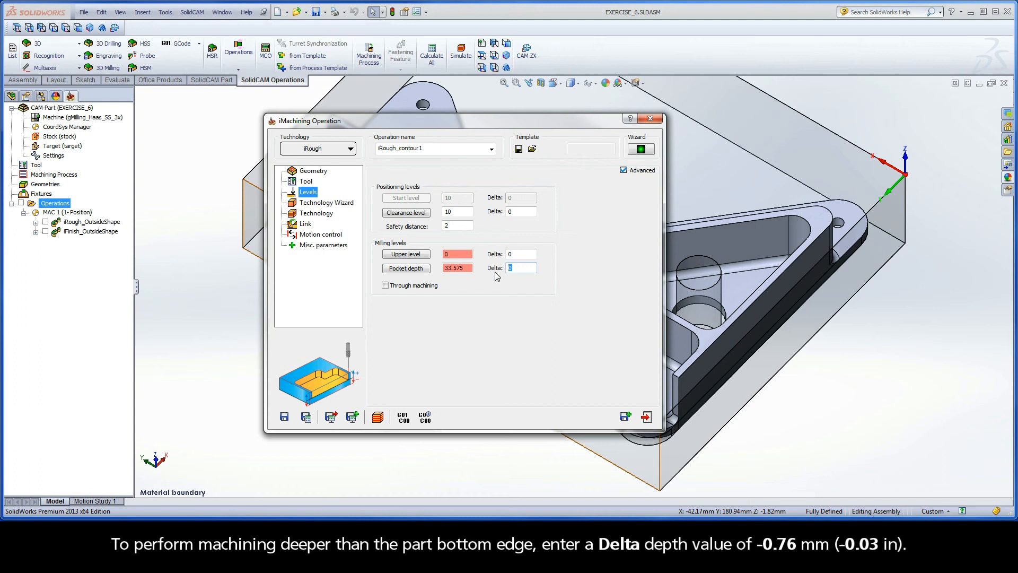
type("-0.76")
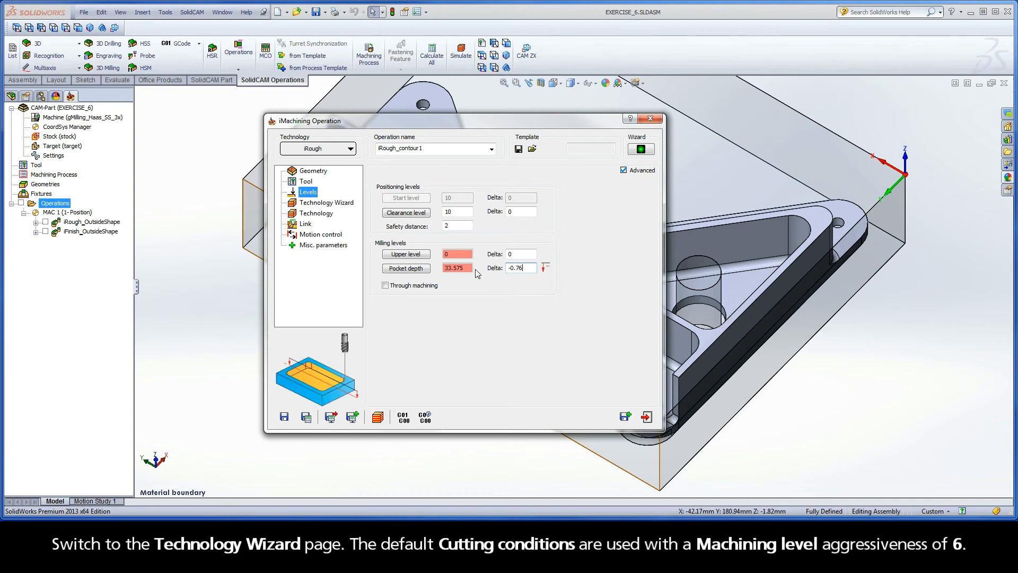
Review Technology: 2 step-downs of 17.1675, ACP 2.2, 0.24 wall offset
left_click(327, 202)
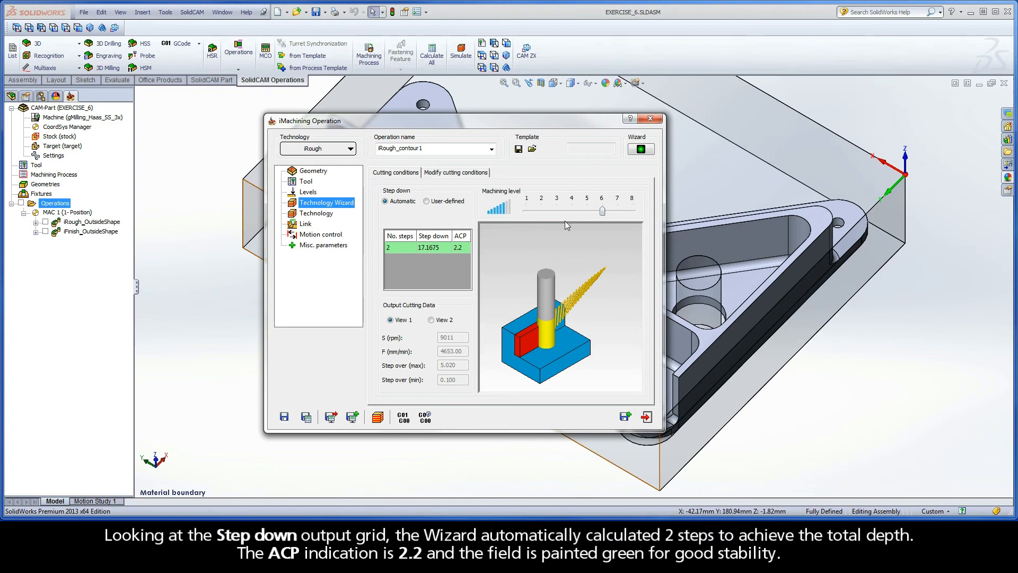
mouse_move(388, 254)
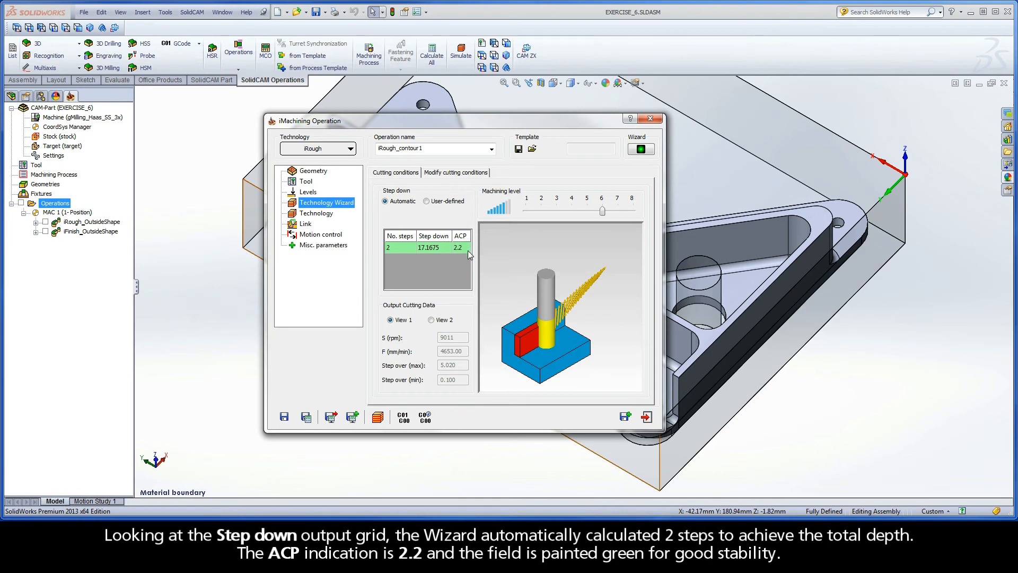
left_click(318, 213)
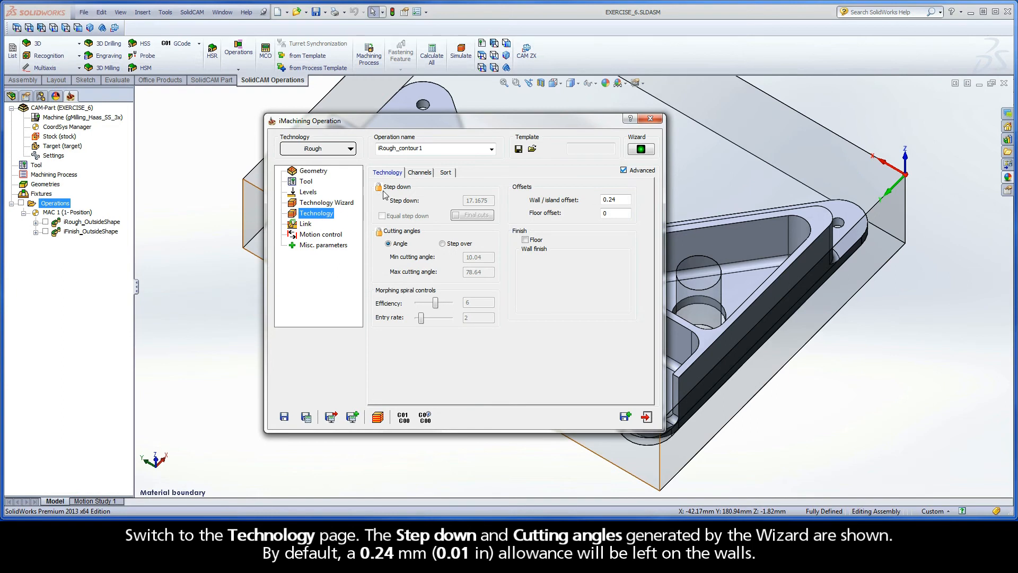
mouse_move(419, 239)
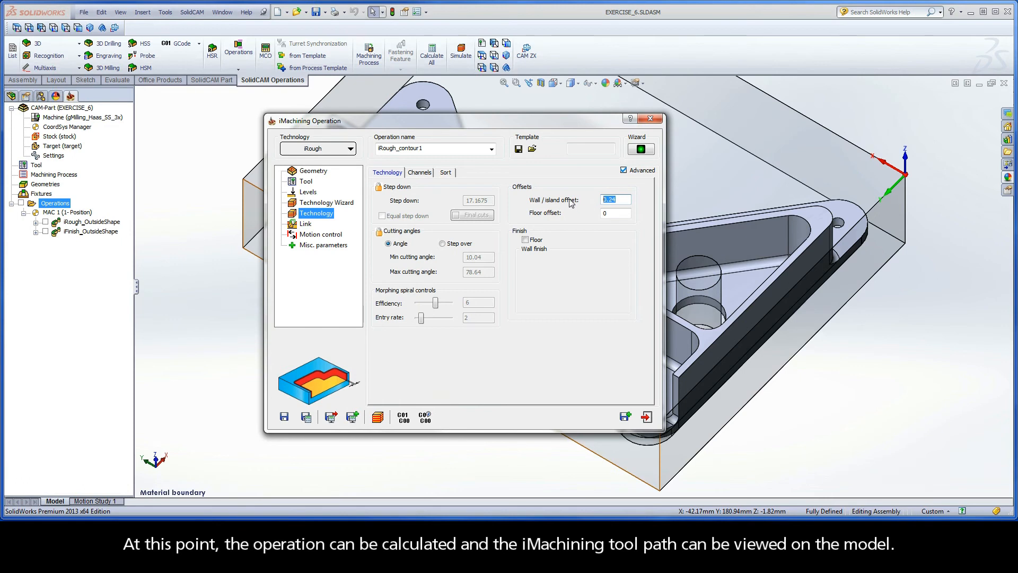
left_click(432, 148)
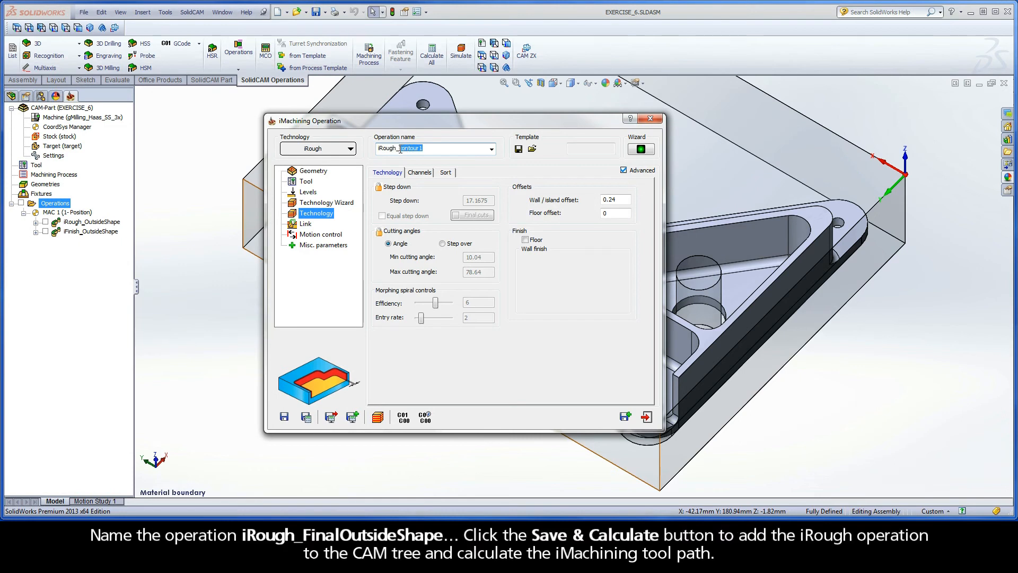
Name the operation iRough_FinalOutsideShape and run Save & Calculate
type("iRough_FinalOutsideS")
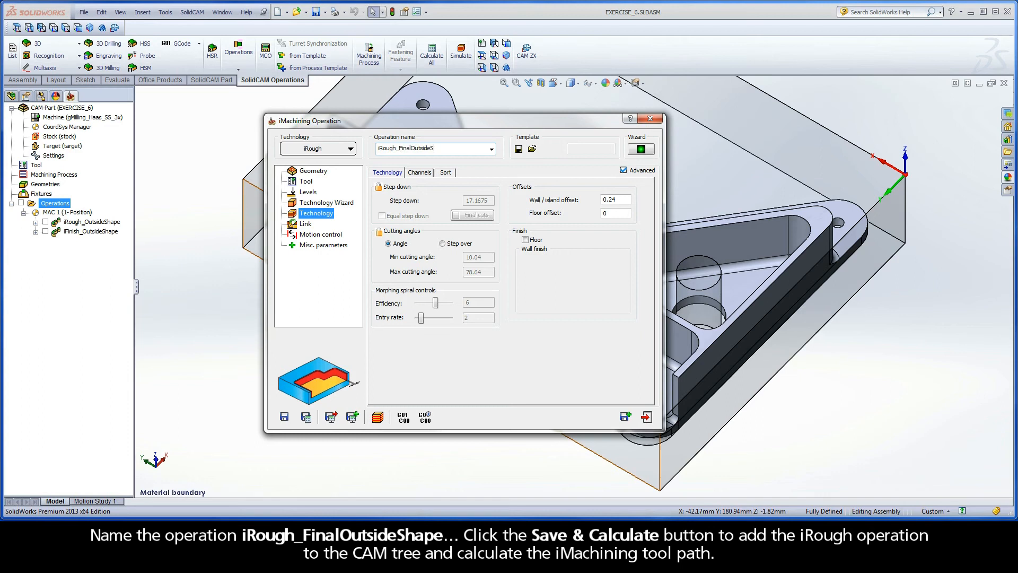
type("hape")
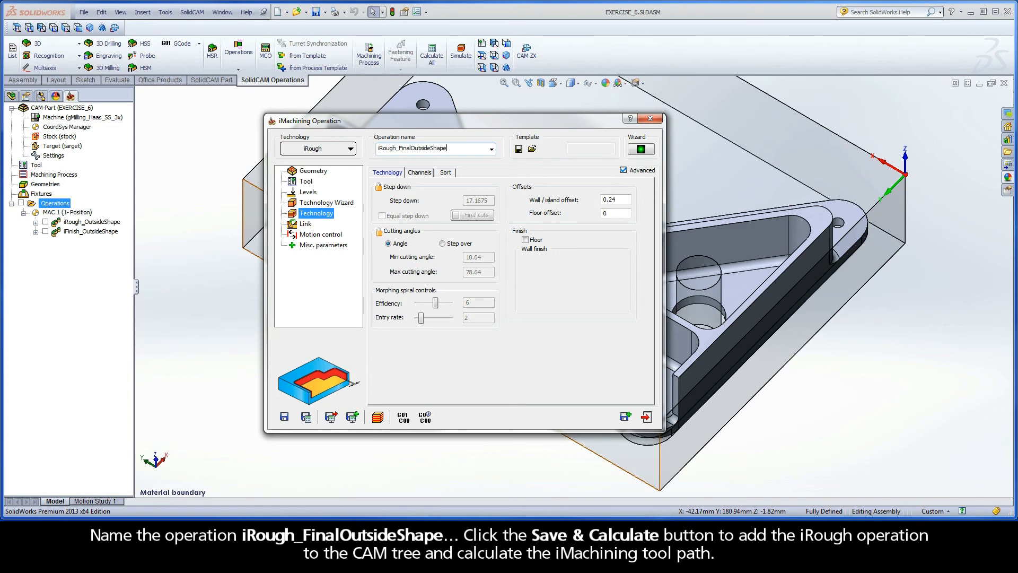
left_click(306, 416)
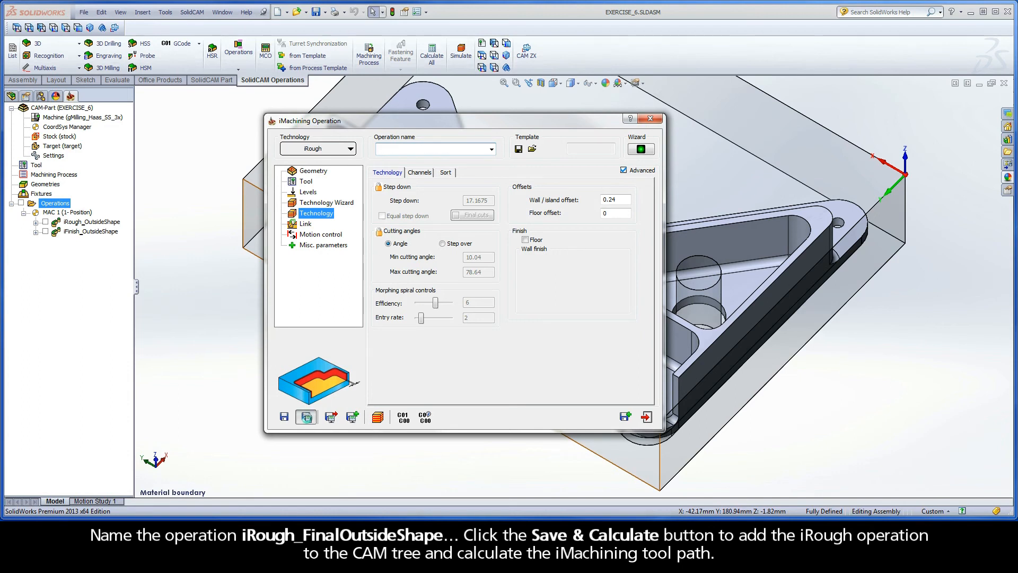
left_click(306, 416)
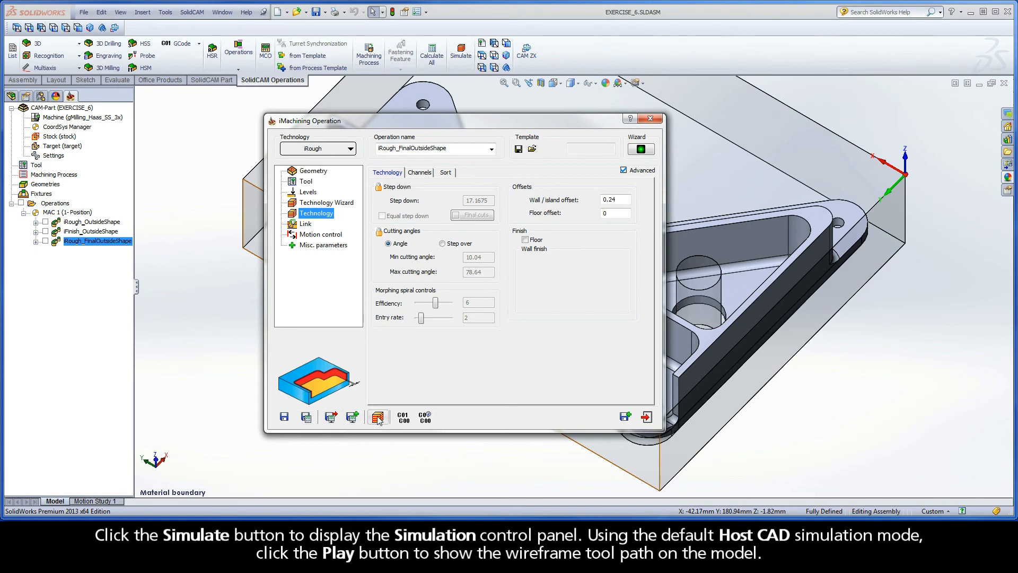
Play the roughing tool path in Host CAD simulation at increased speed, then exit
left_click(379, 416)
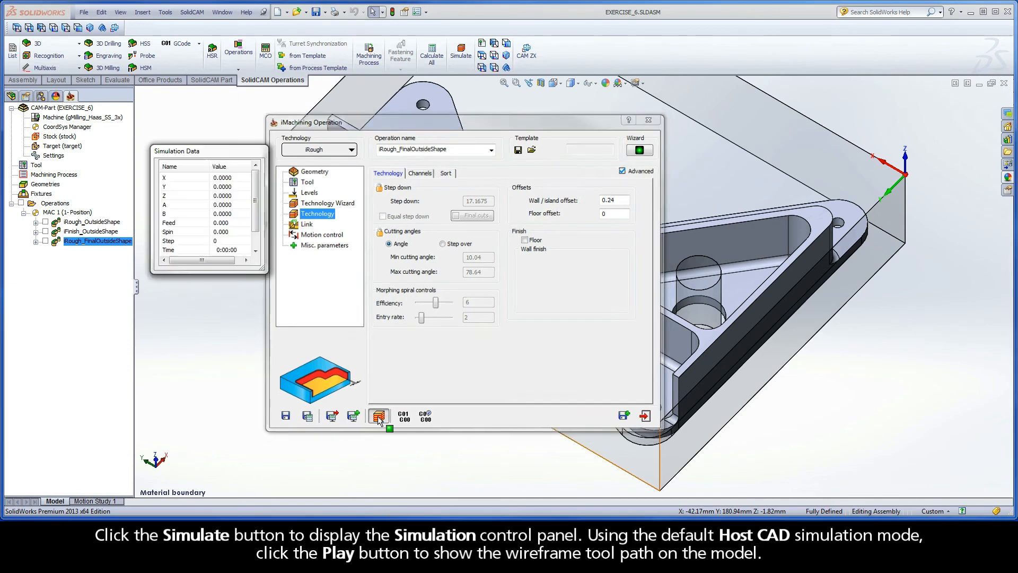
left_click(379, 416)
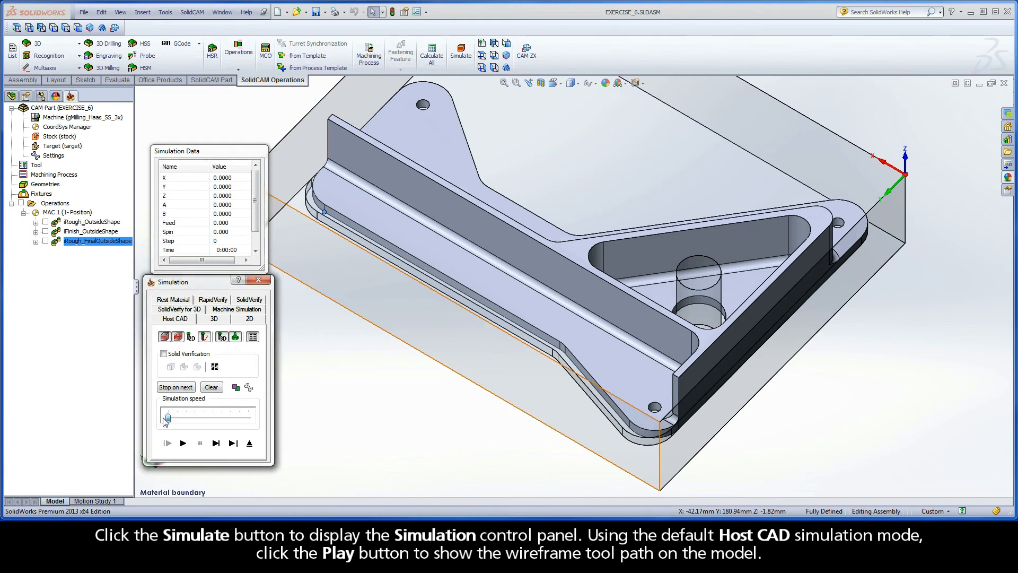
left_click(182, 443)
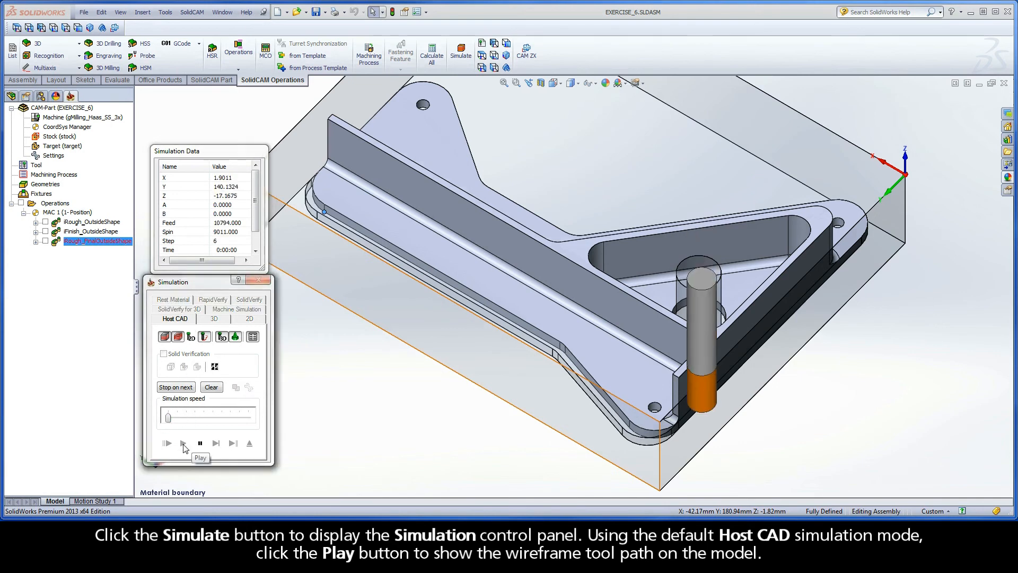
left_click(183, 442)
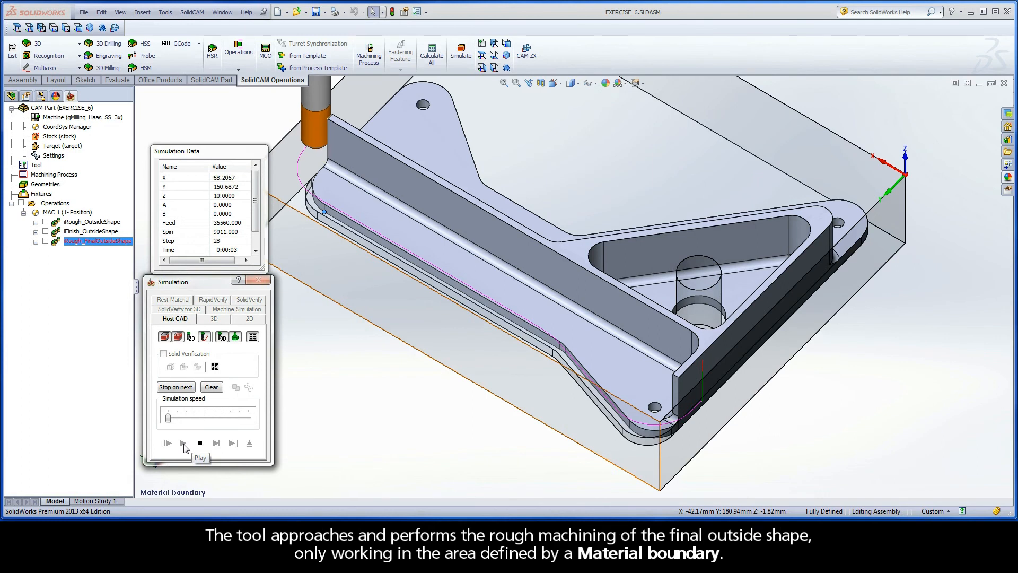
left_click(165, 443)
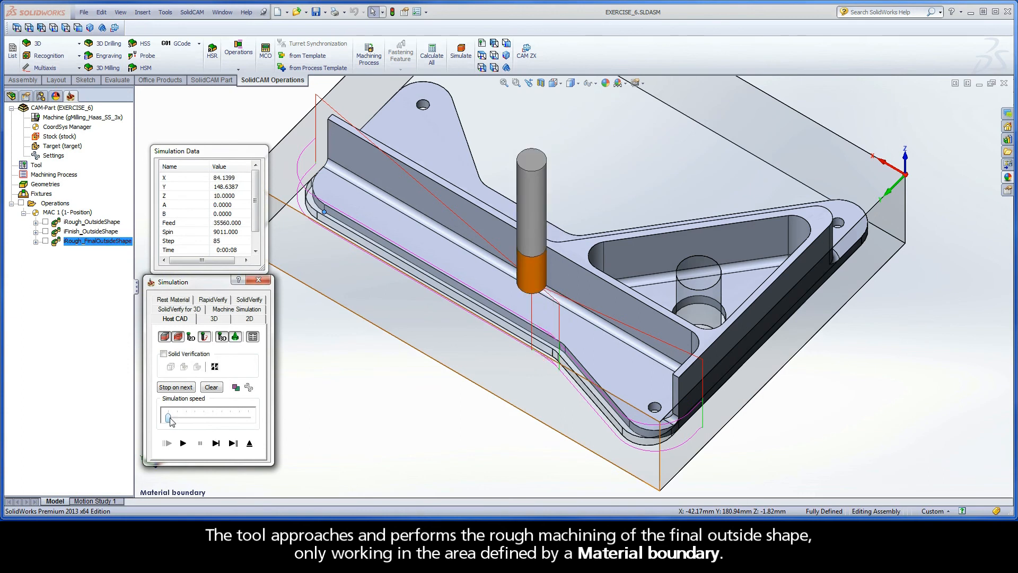
left_click_drag(171, 418, 193, 417)
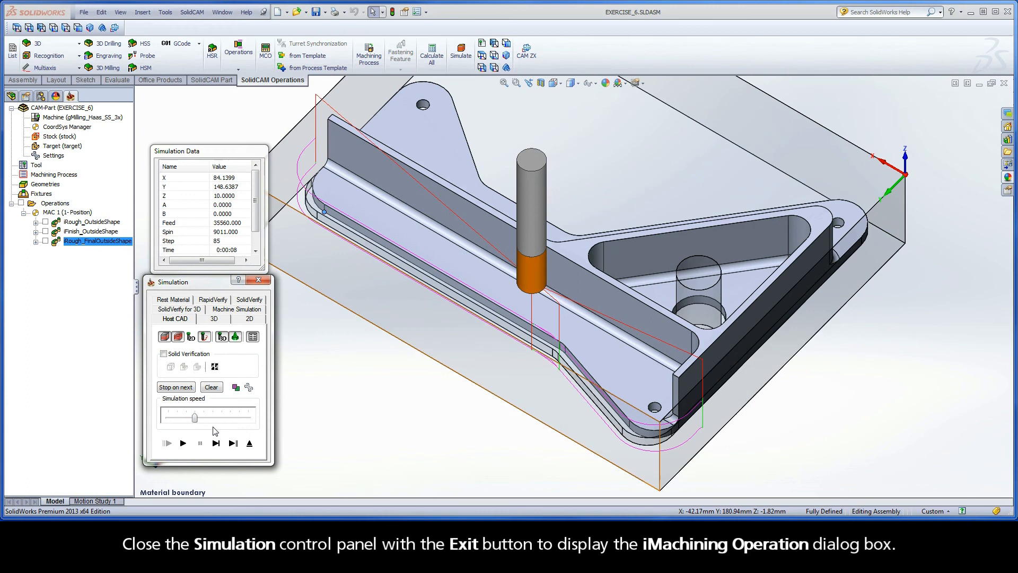
left_click(249, 443)
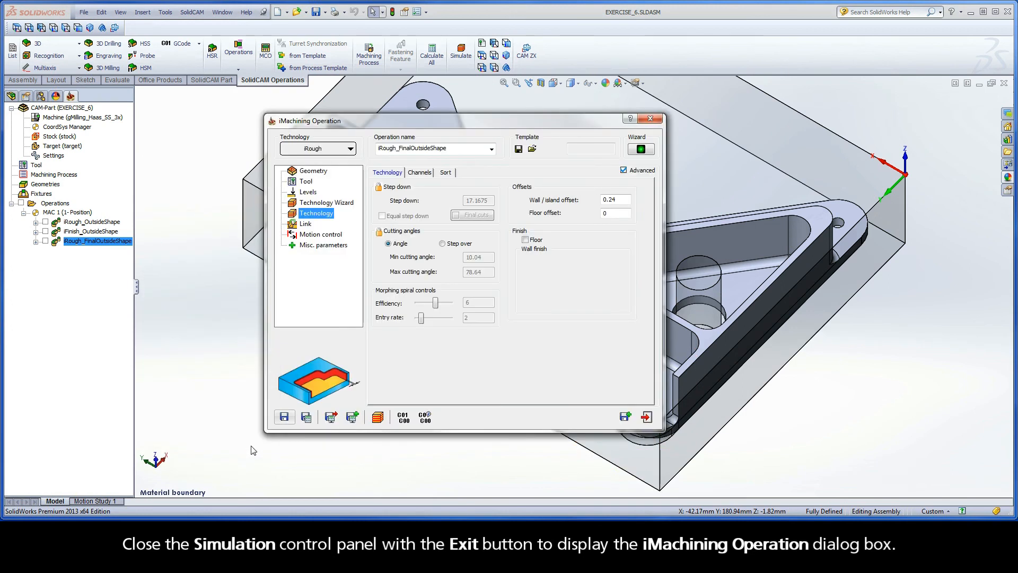
mouse_move(342, 128)
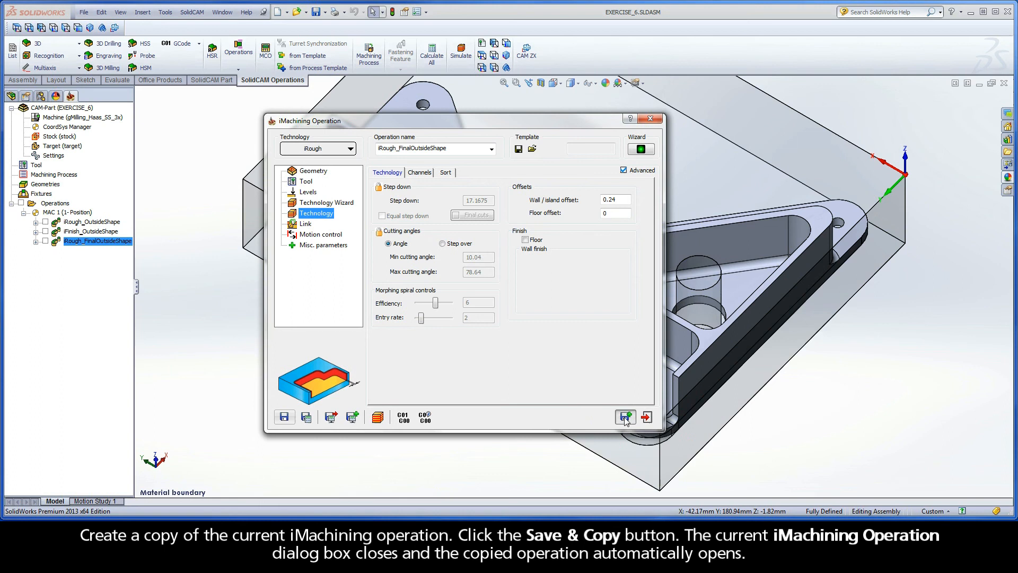
Use Save & Copy to create iRough_FinalOutsideShape_1
left_click(625, 416)
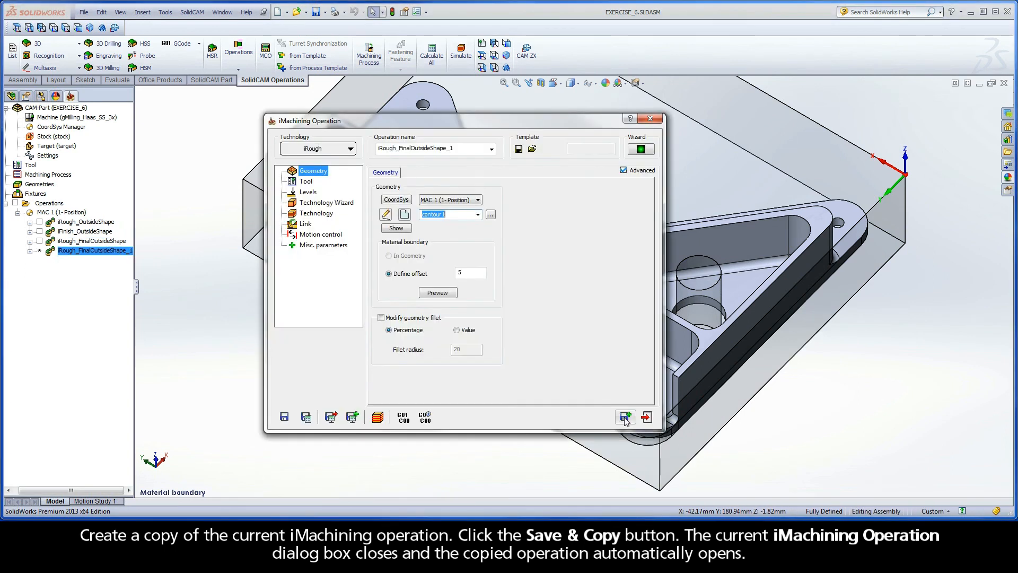
mouse_move(625, 417)
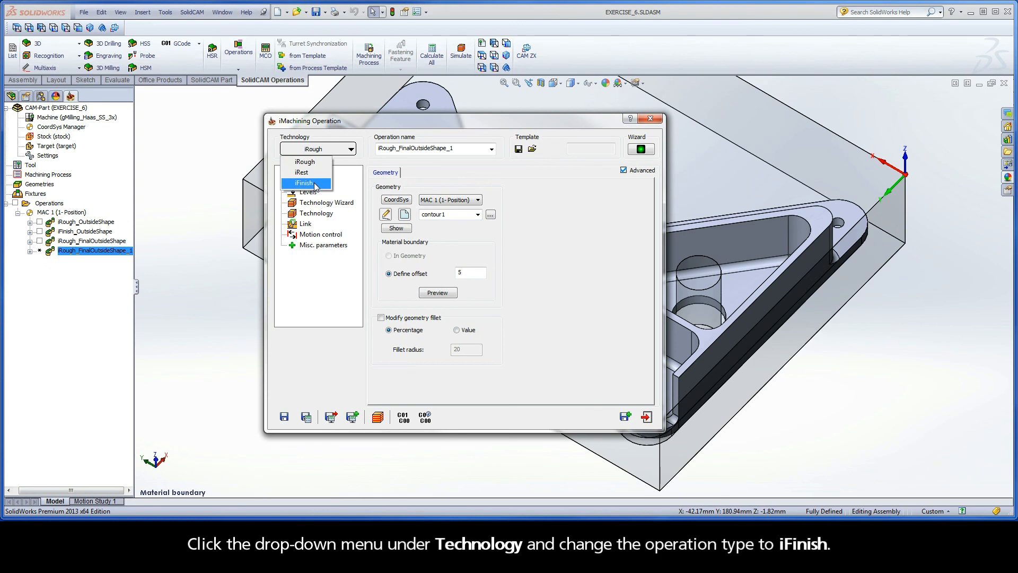
Convert the copied operation to iFinish and review its 12.5 mm tool, levels, wizard and technology pages
left_click(304, 183)
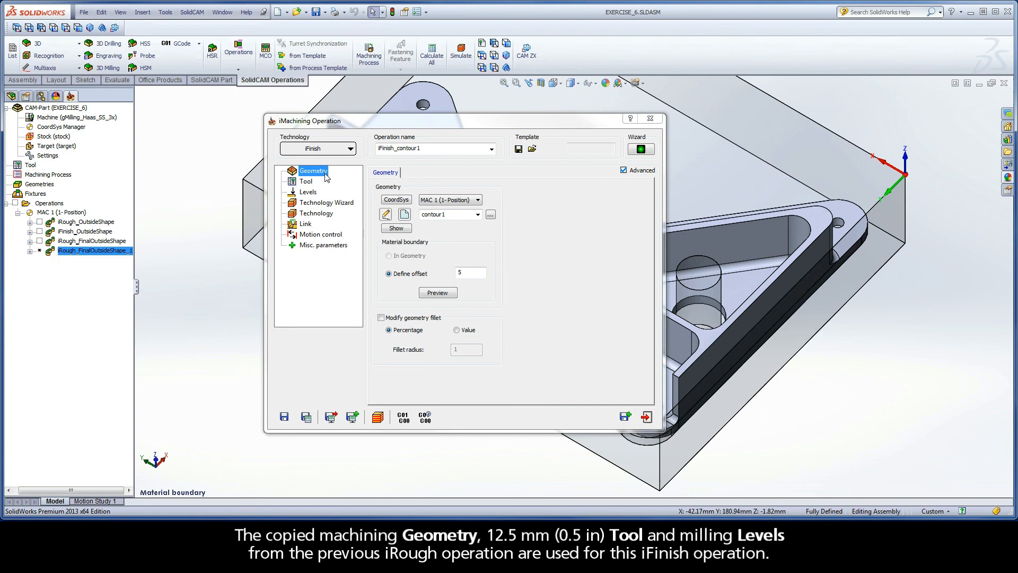
left_click(305, 180)
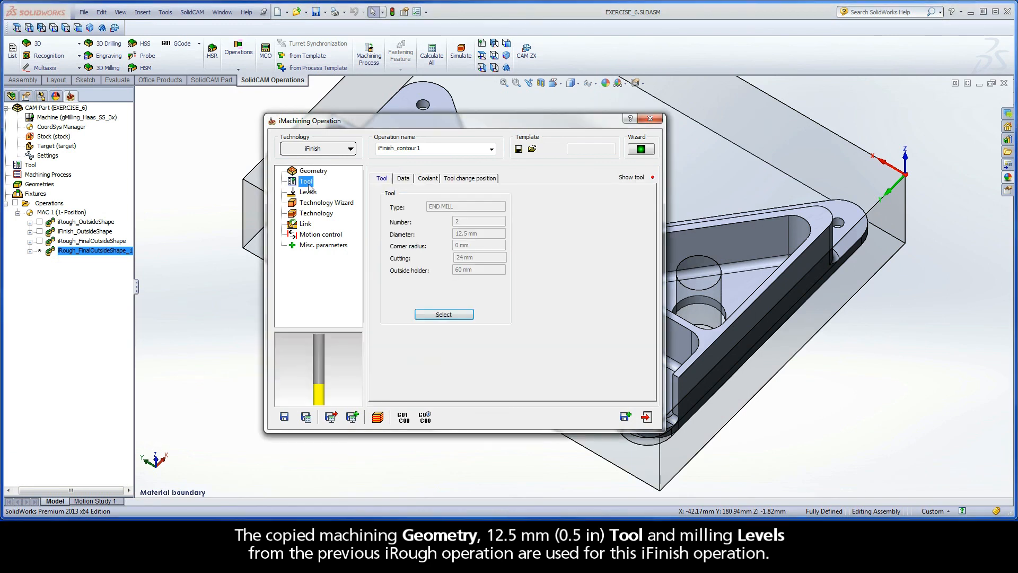
left_click(307, 191)
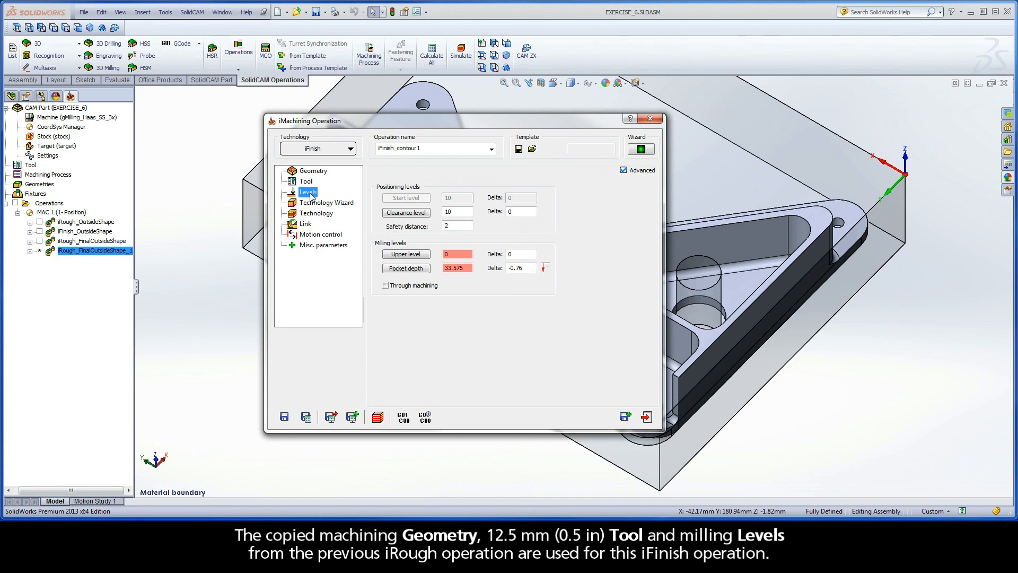
left_click(326, 202)
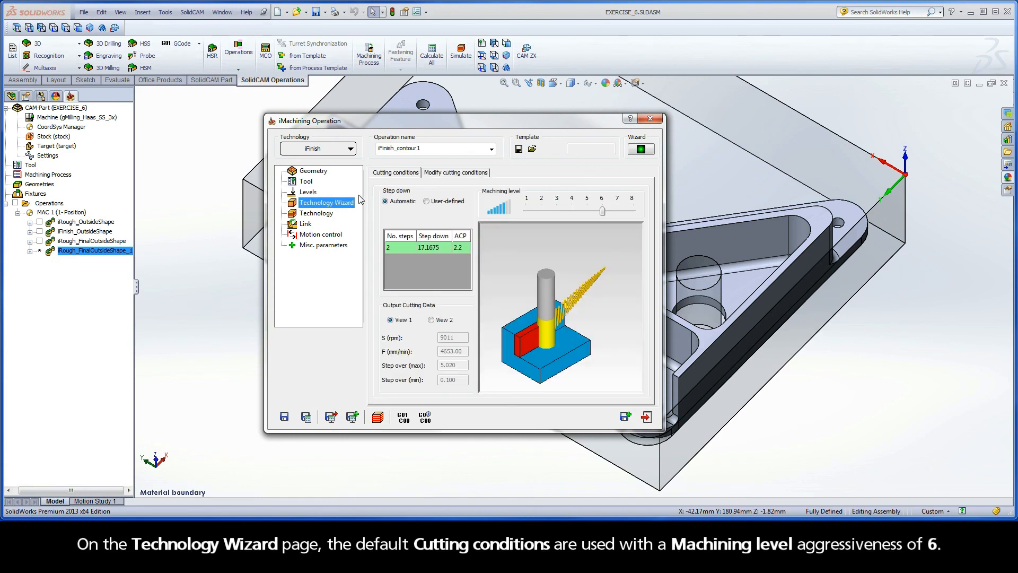
mouse_move(419, 179)
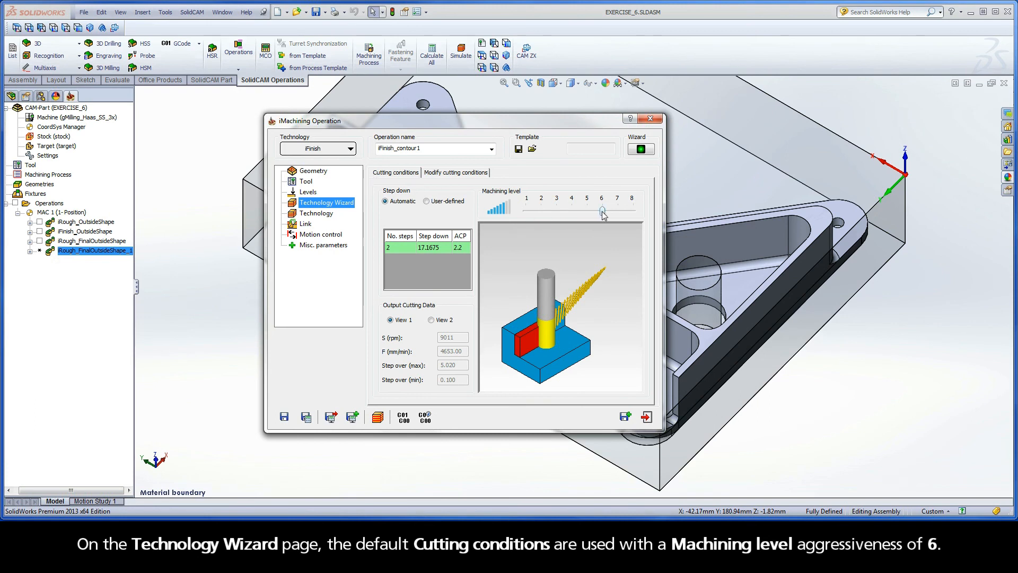
mouse_move(423, 220)
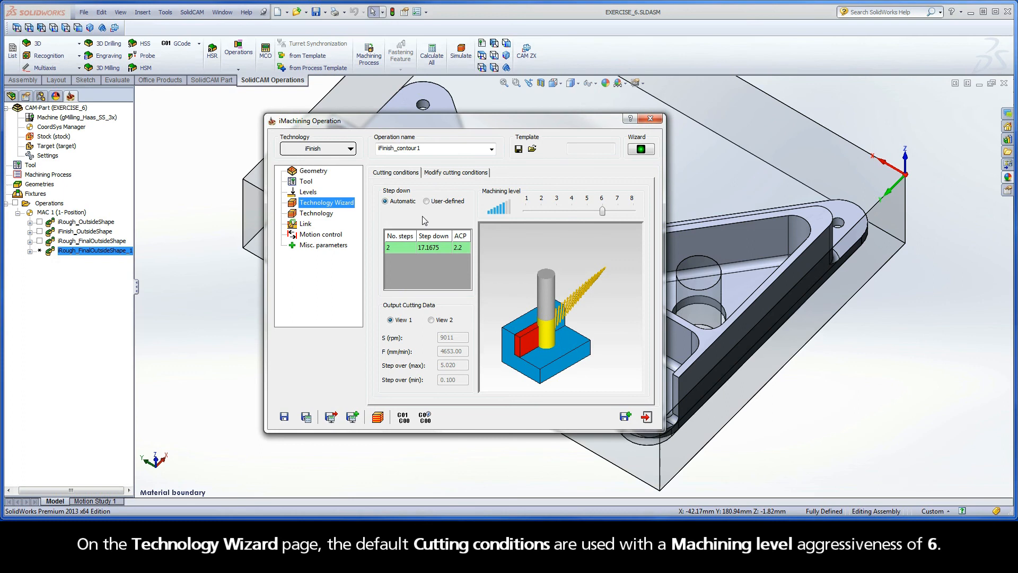
left_click(317, 213)
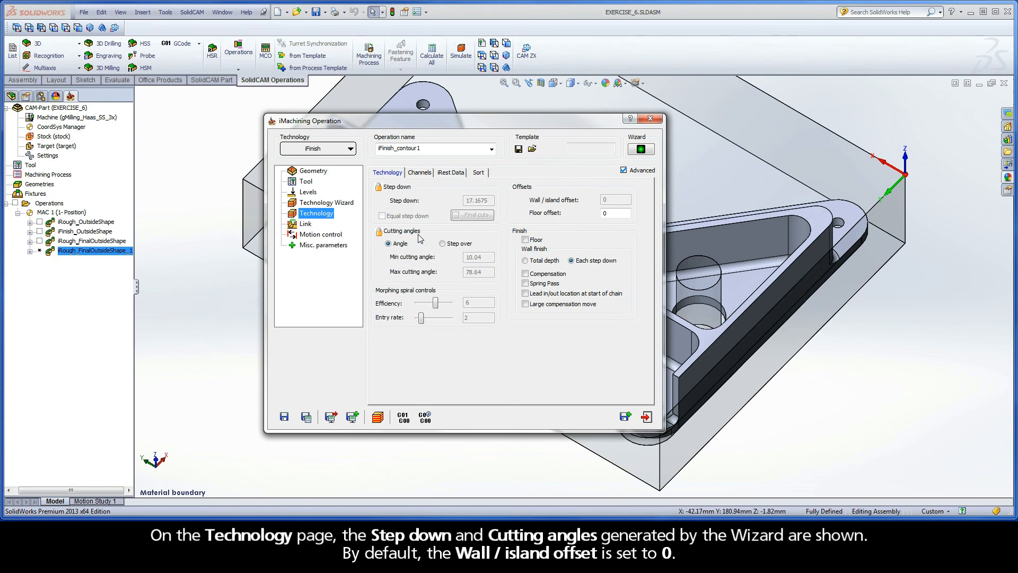
mouse_move(529, 206)
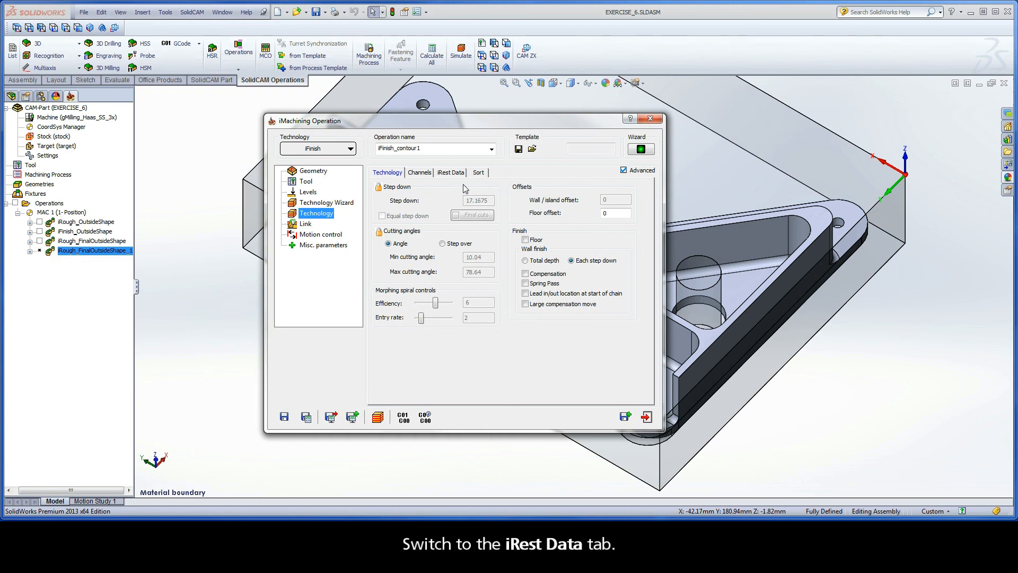
Review the rest data from parent iRough_FinalOutsideShape and enter the name iFinish_FinalOutsideShape
left_click(450, 172)
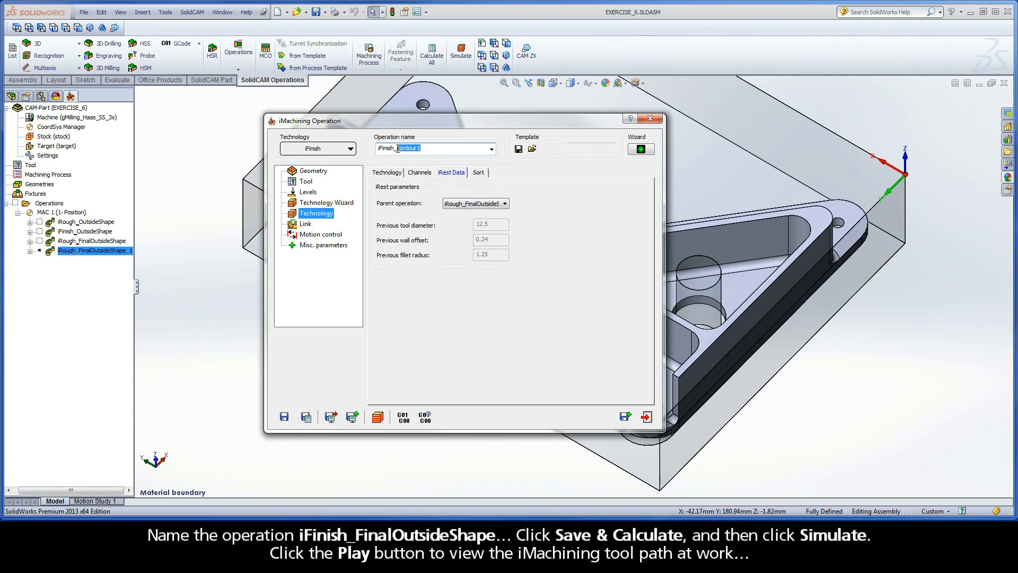
type("iFinish_FinalOutsideShape")
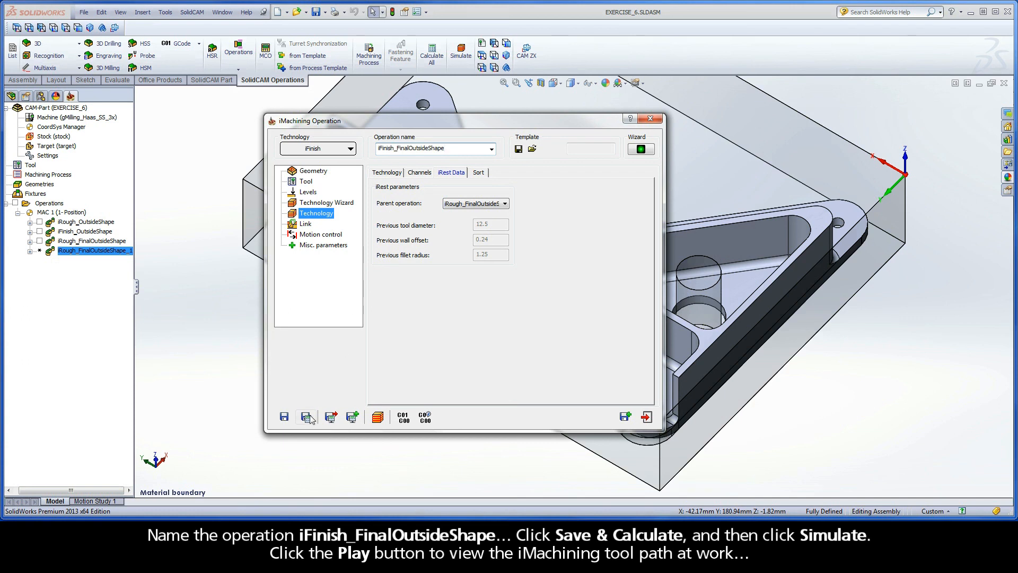
Save and calculate the iFinish_FinalOutsideShape operation
left_click(306, 416)
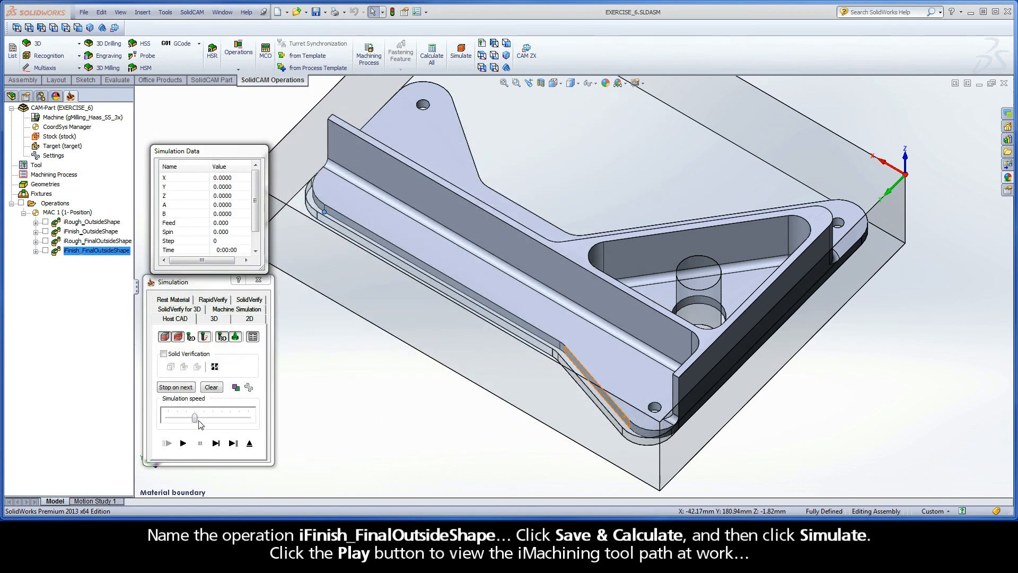
Play the finishing tool path simulation, then exit it and the iMachining Operation dialog
left_click(182, 443)
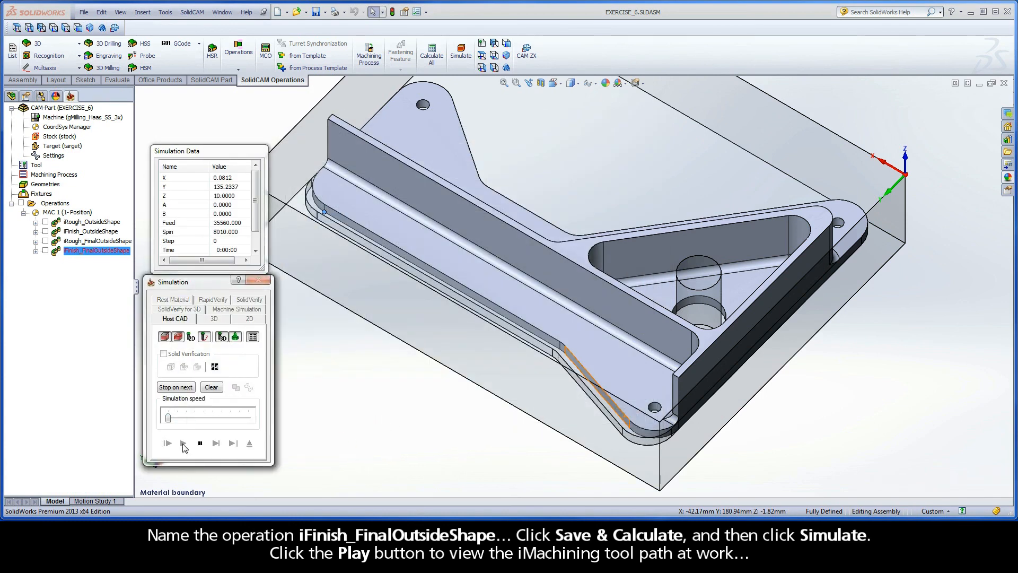
left_click(166, 443)
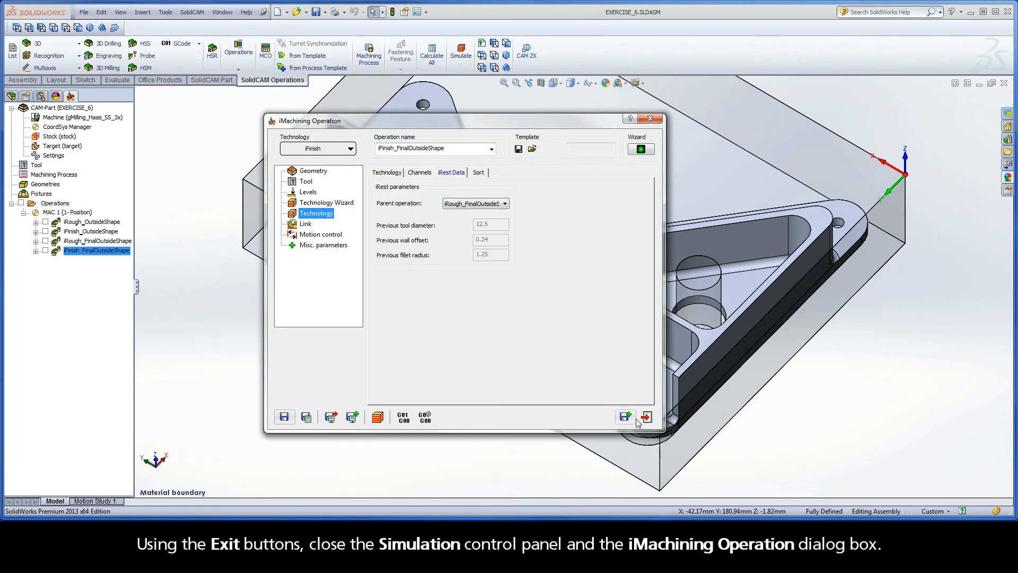
left_click(645, 417)
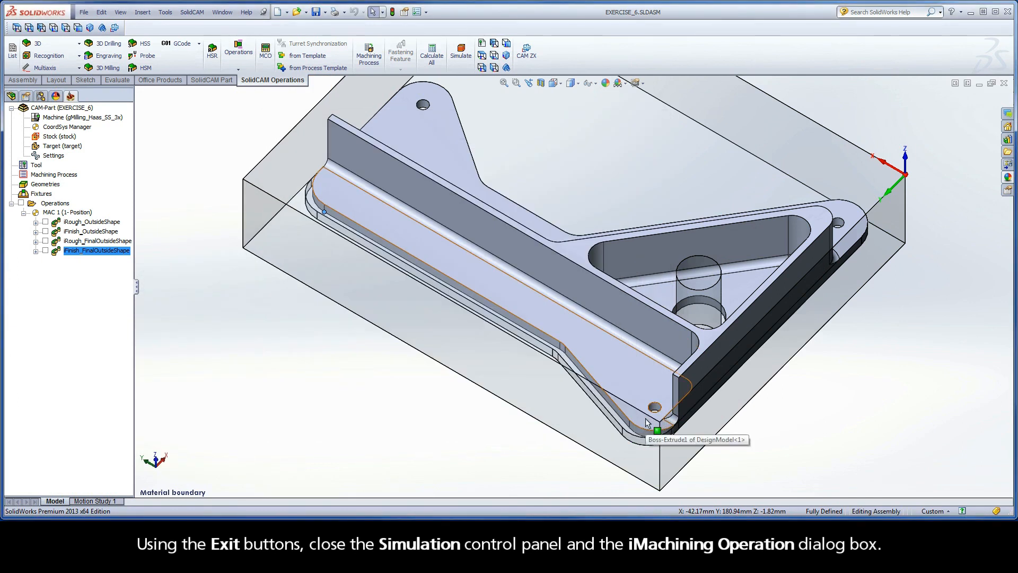